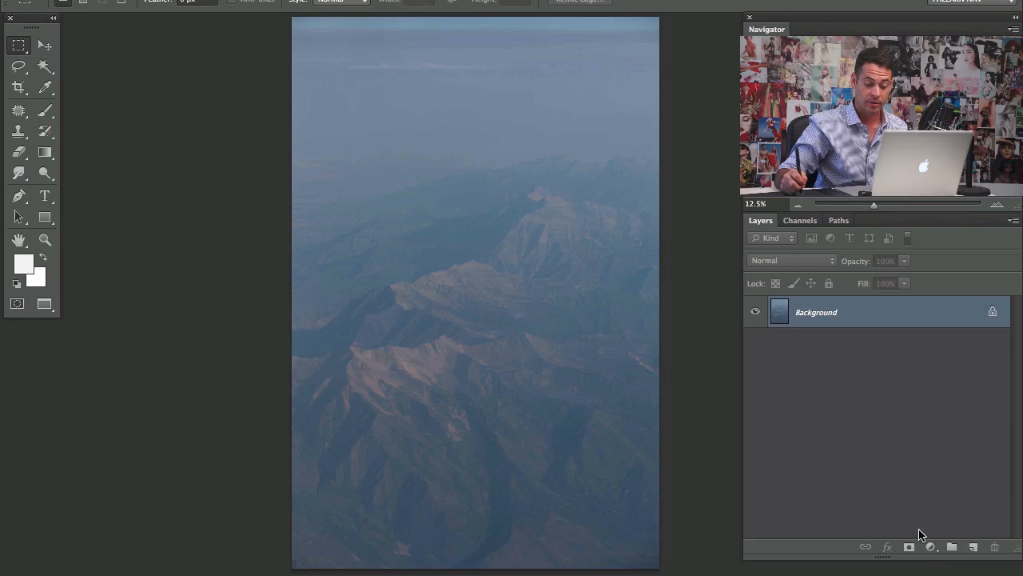
# - Add a Curves adjustment layer above the hazy mountain photo
pyautogui.click(930, 547)
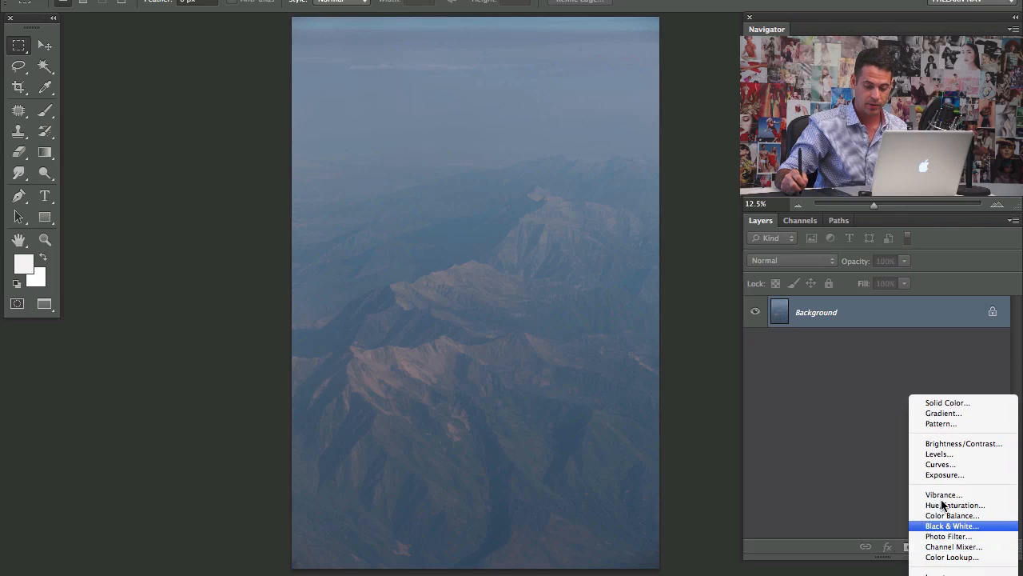
pyautogui.click(940, 463)
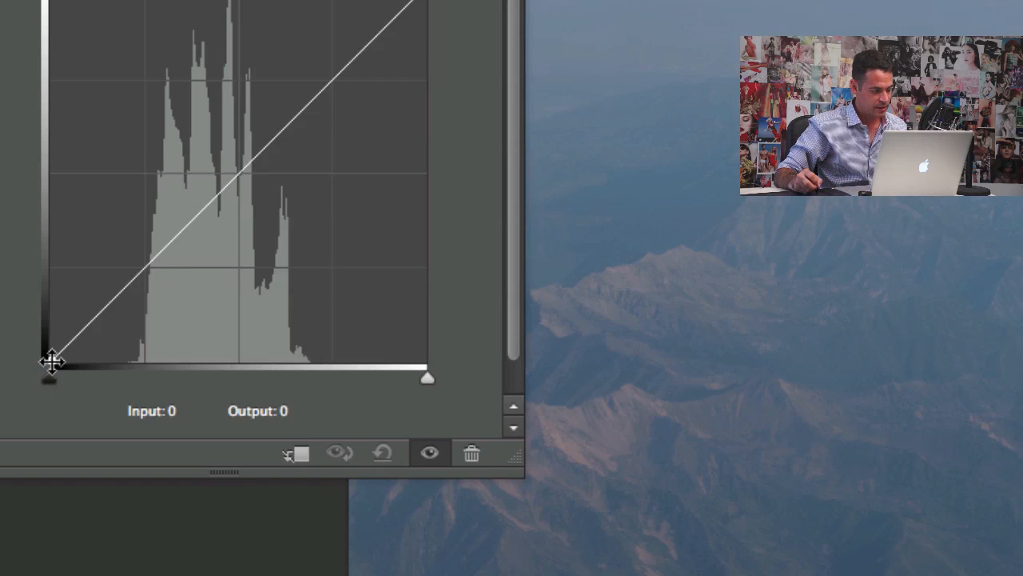
# - Clip the curve's black point to about input 43 and the white point to about 190
pyautogui.moveTo(50, 362); pyautogui.dragTo(98, 361)
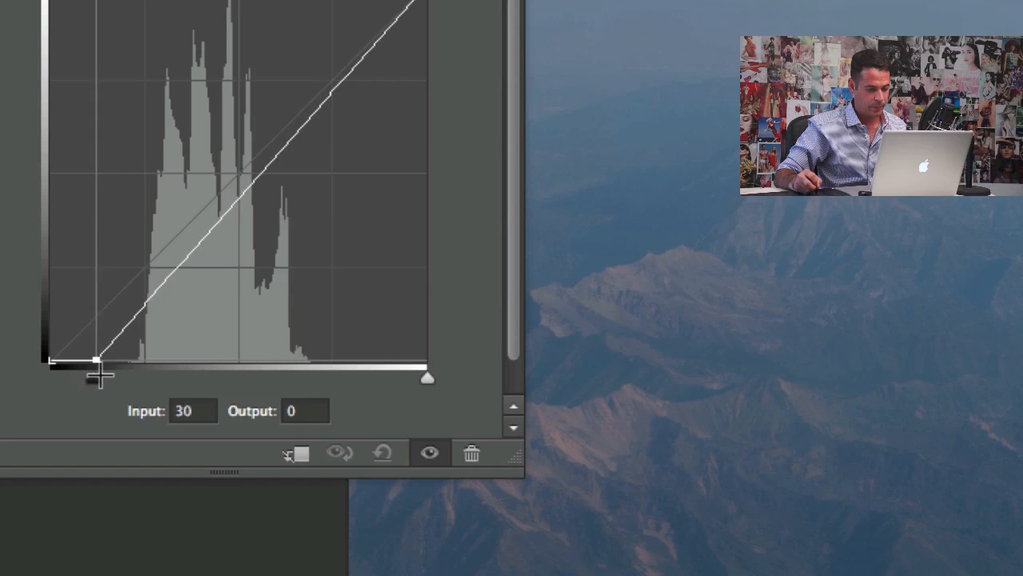
pyautogui.moveTo(96, 360); pyautogui.dragTo(112, 360)
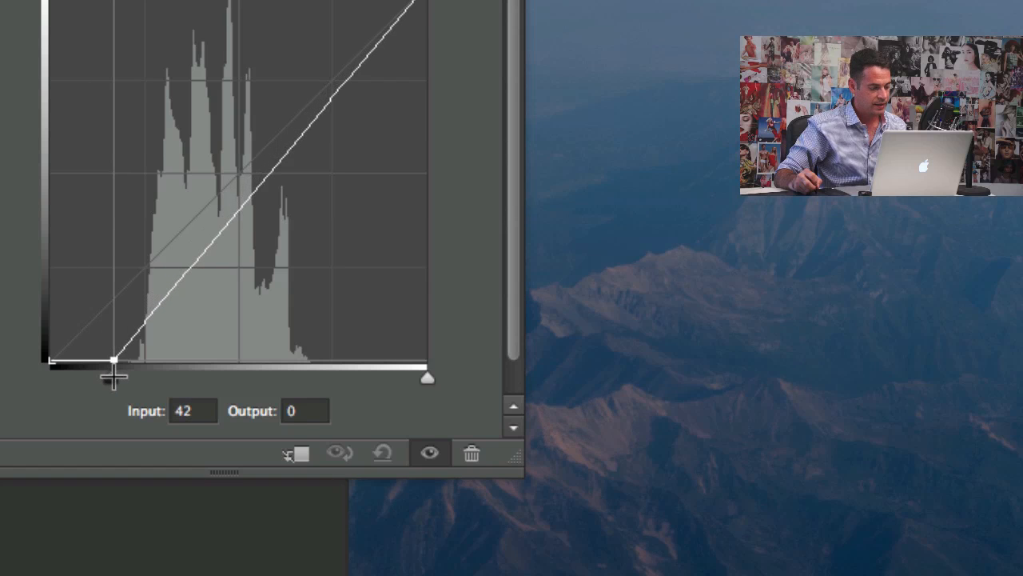
pyautogui.moveTo(112, 361); pyautogui.dragTo(118, 360)
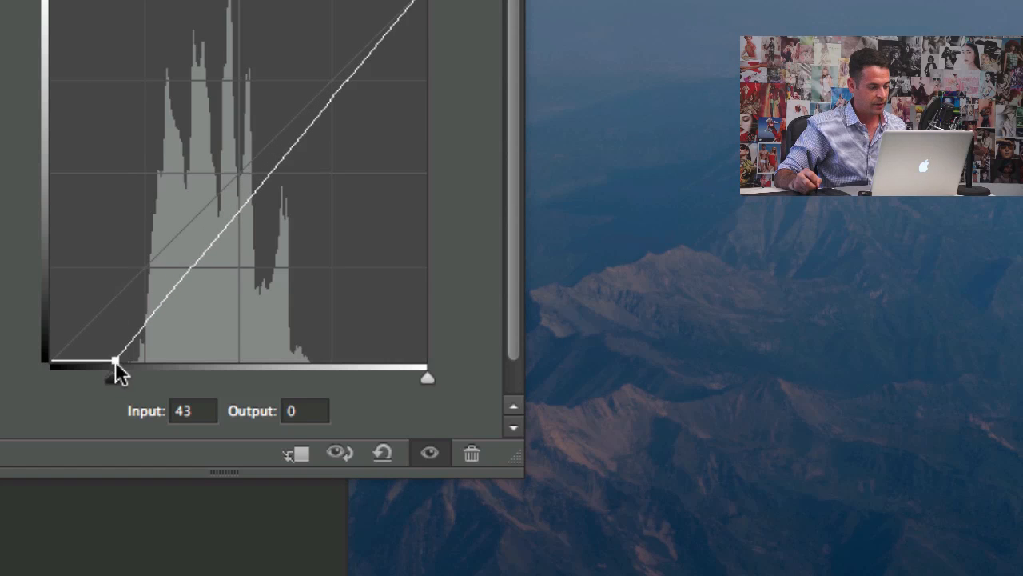
pyautogui.moveTo(115, 362); pyautogui.dragTo(88, 366)
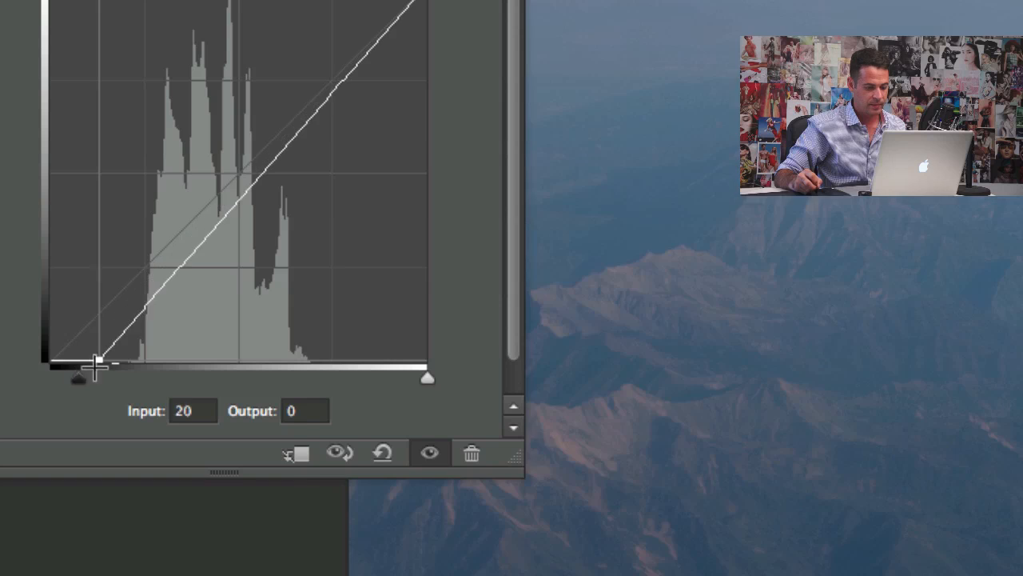
pyautogui.moveTo(79, 377); pyautogui.dragTo(115, 368)
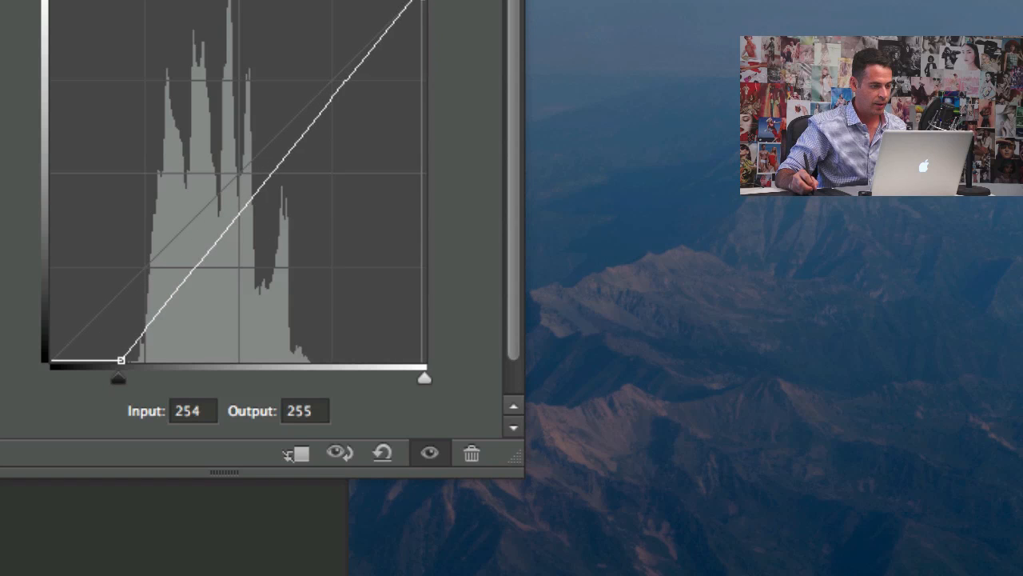
pyautogui.moveTo(424, 377); pyautogui.dragTo(380, 377)
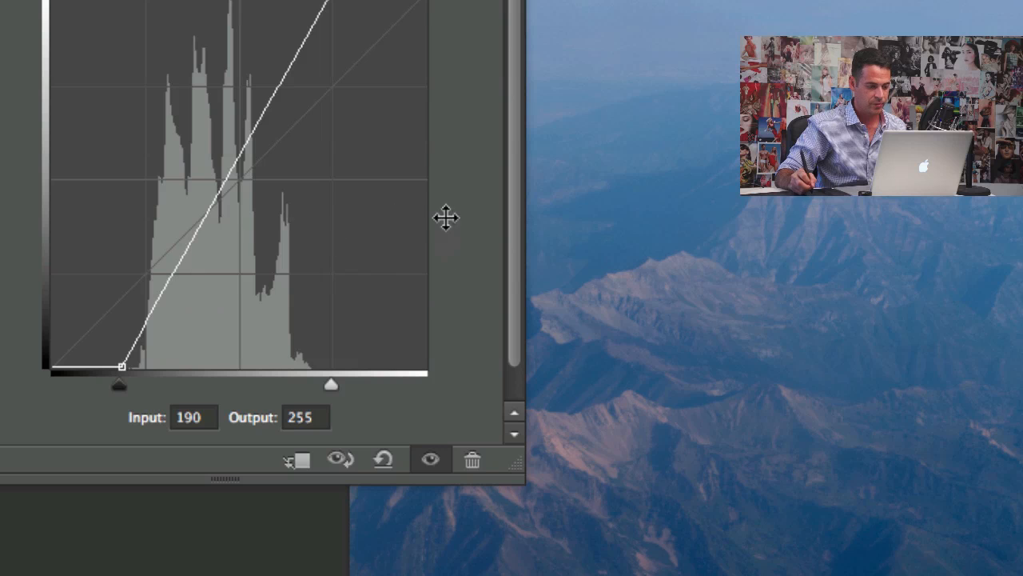
pyautogui.moveTo(286, 168)
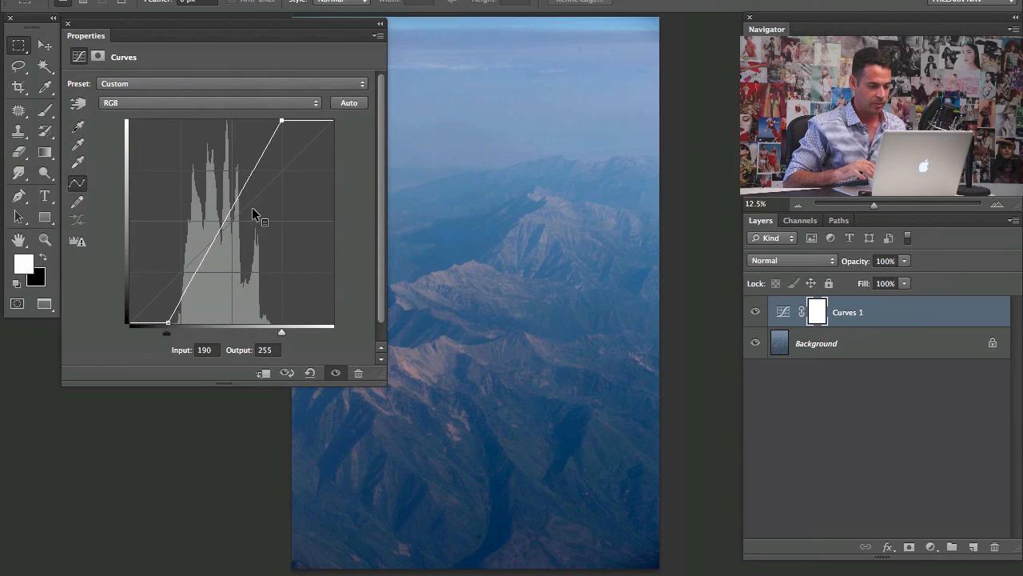
pyautogui.click(755, 311)
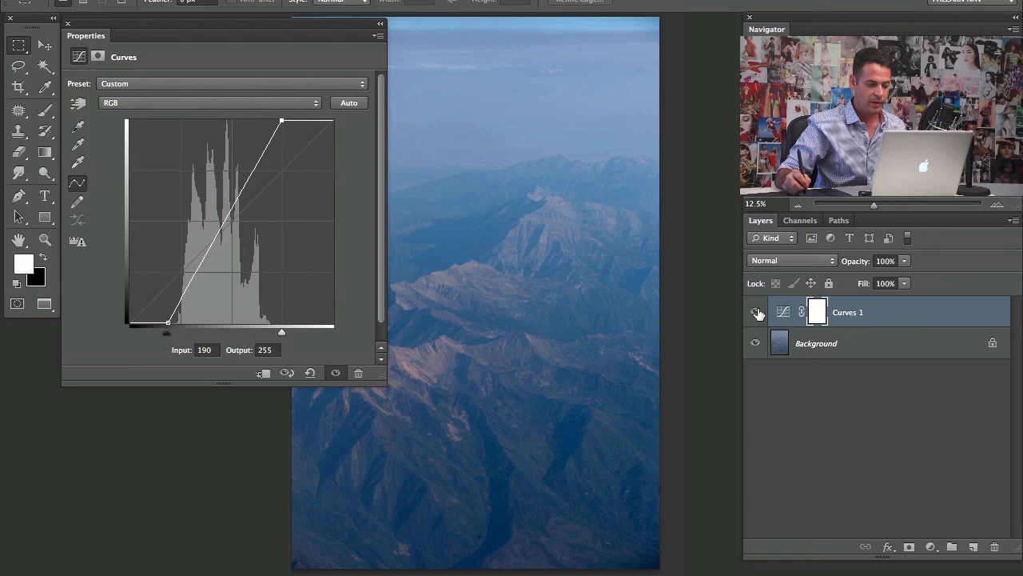
pyautogui.click(755, 312)
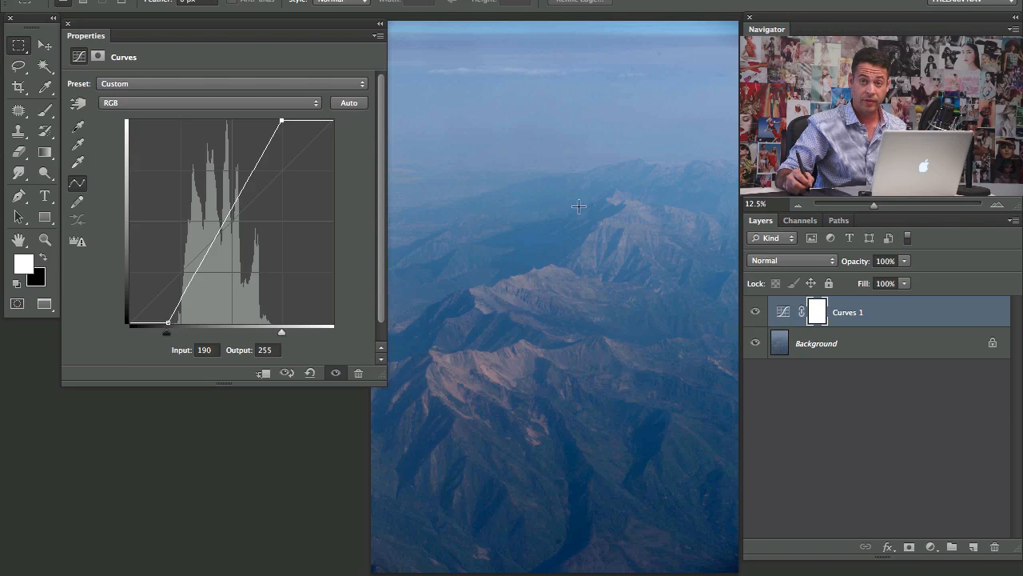
pyautogui.moveTo(370, 230)
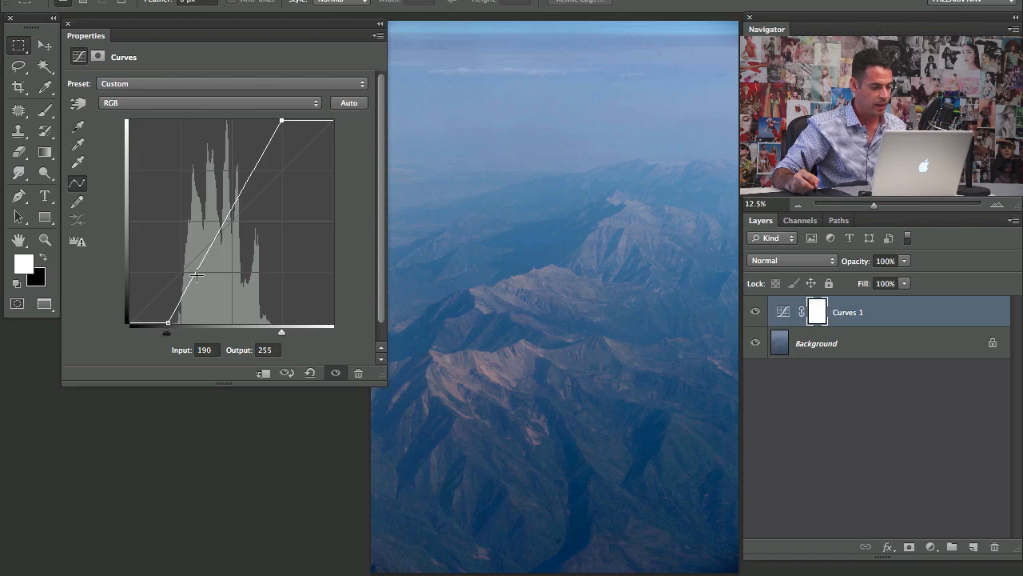
# - Shape an S-curve with shadow and highlight points, black point near 44 and white point near 214
pyautogui.moveTo(198, 275); pyautogui.dragTo(191, 288)
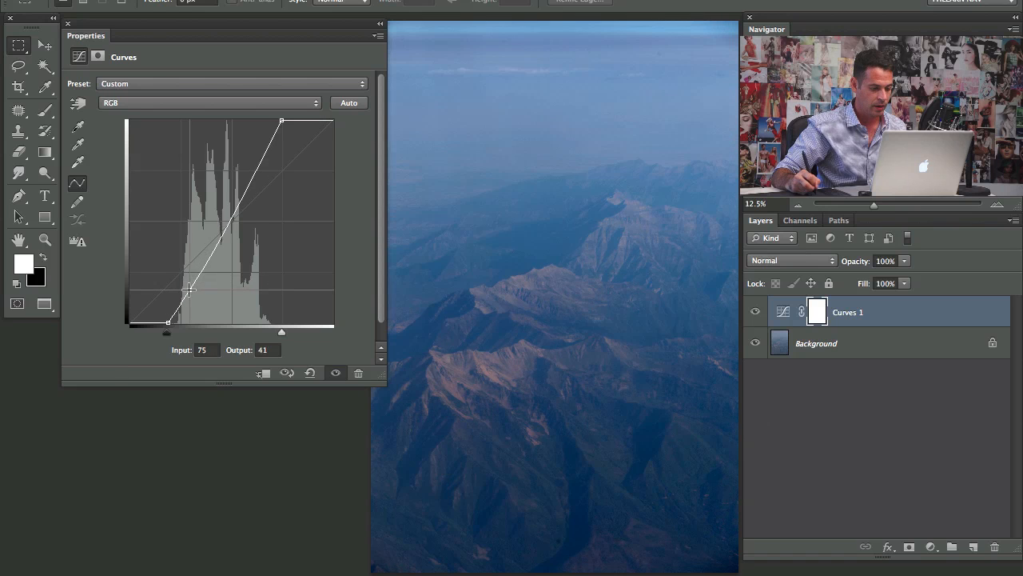
pyautogui.moveTo(192, 288); pyautogui.dragTo(248, 189)
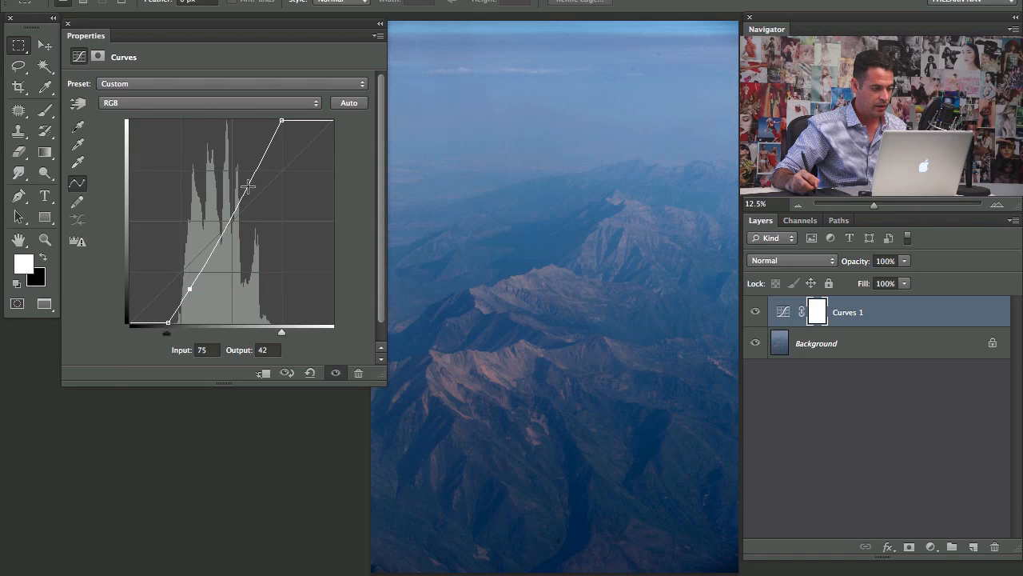
pyautogui.moveTo(247, 189); pyautogui.dragTo(253, 169)
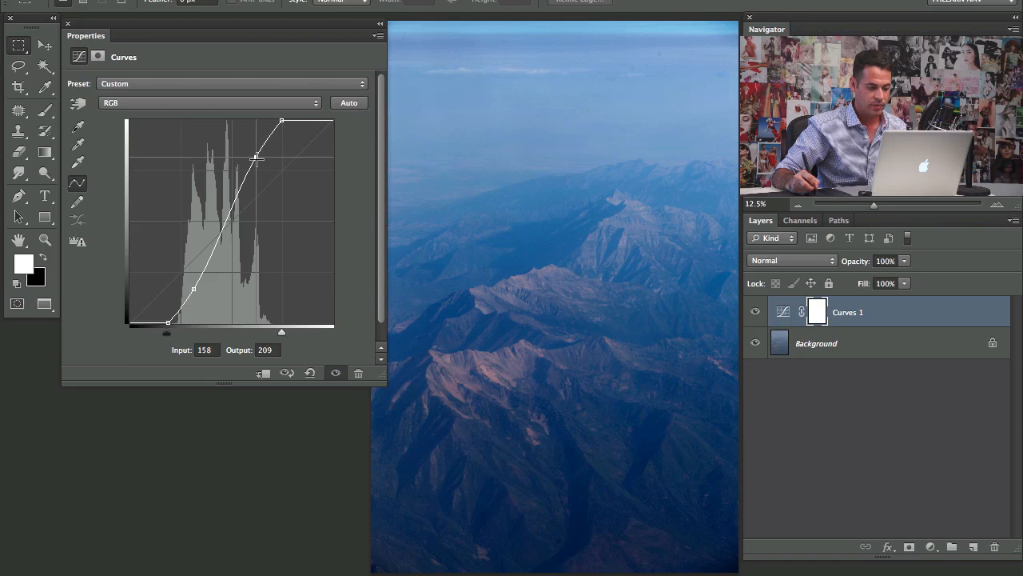
pyautogui.moveTo(257, 156); pyautogui.dragTo(259, 157)
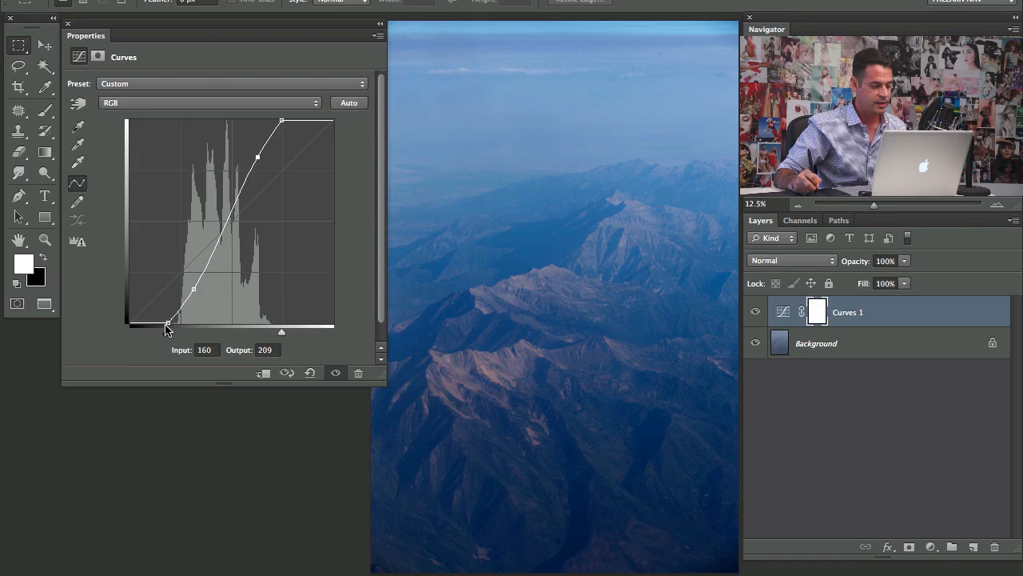
pyautogui.moveTo(168, 323); pyautogui.dragTo(166, 327)
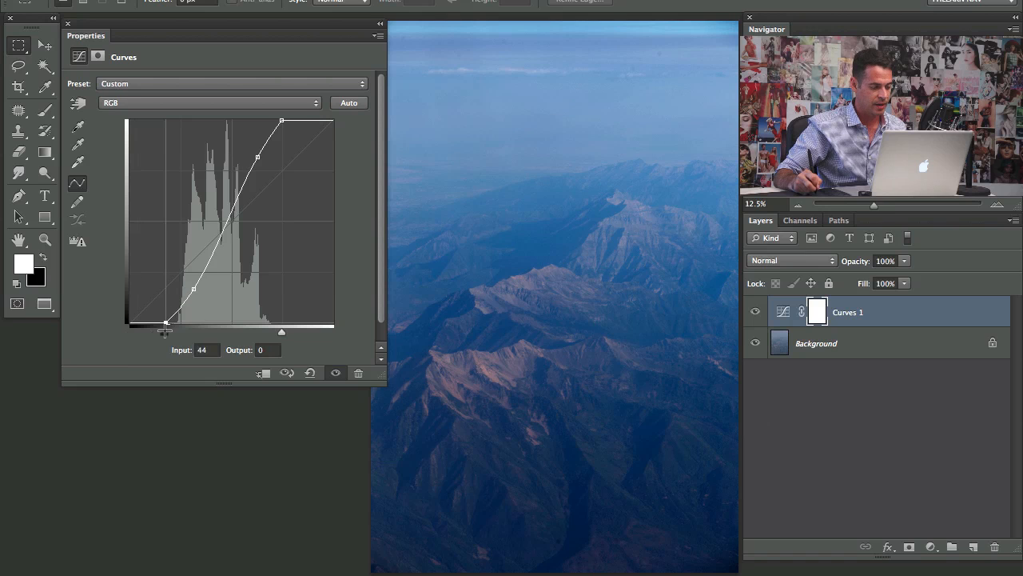
pyautogui.moveTo(281, 121); pyautogui.dragTo(312, 121)
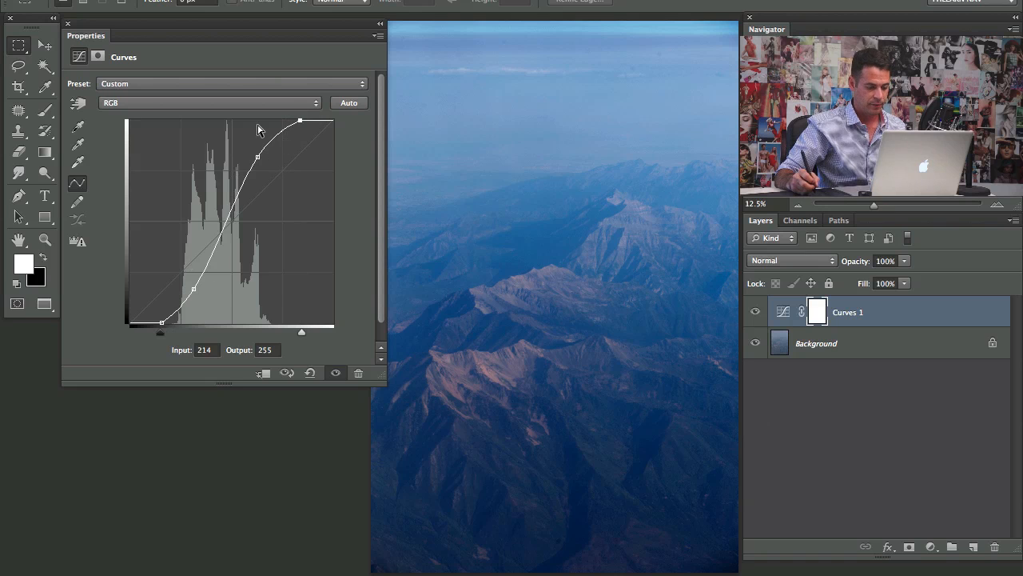
# - Toggle the Curves layer's visibility to compare the corrected photo with the original
pyautogui.click(755, 312)
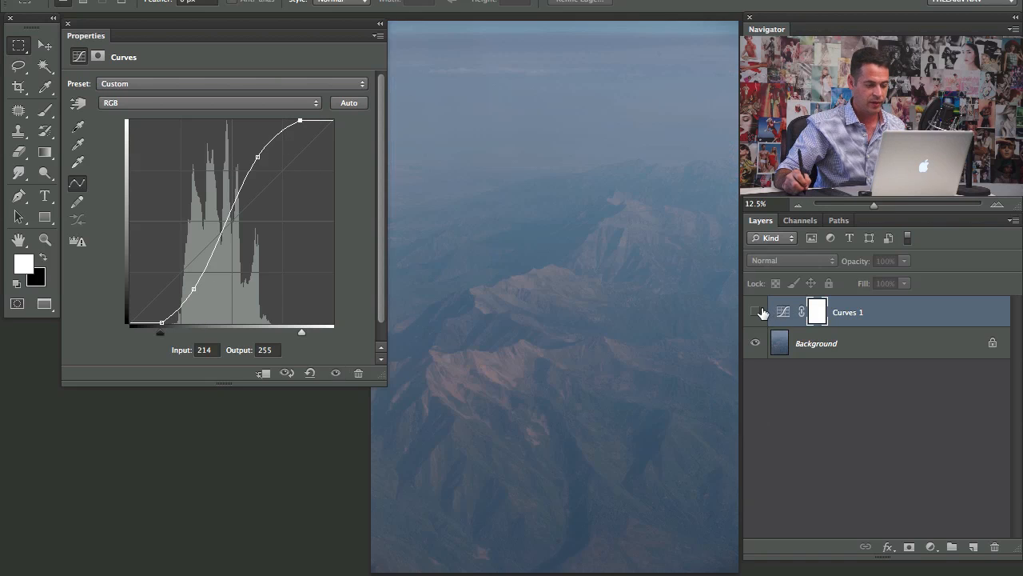
pyautogui.click(755, 312)
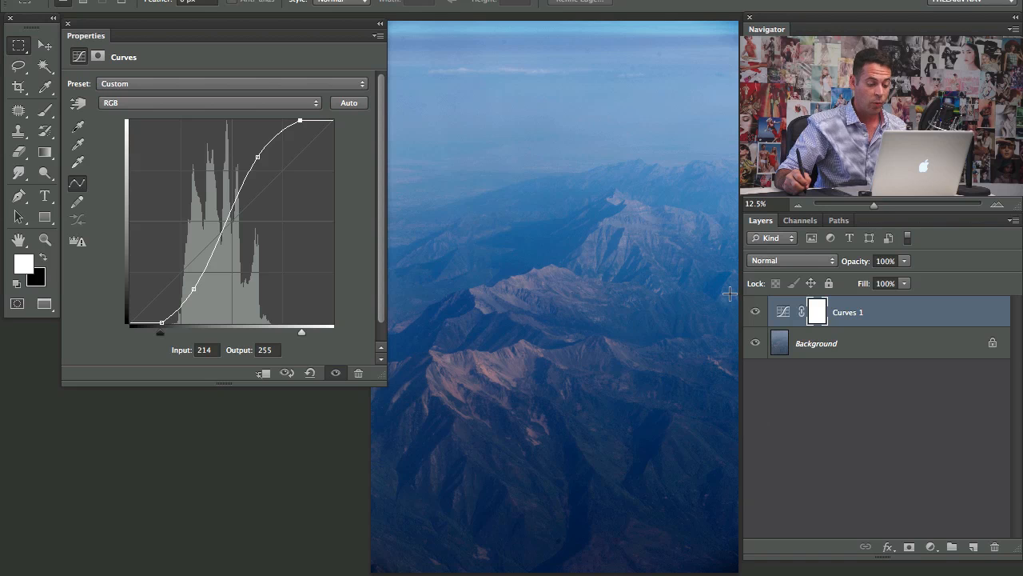
pyautogui.moveTo(623, 80)
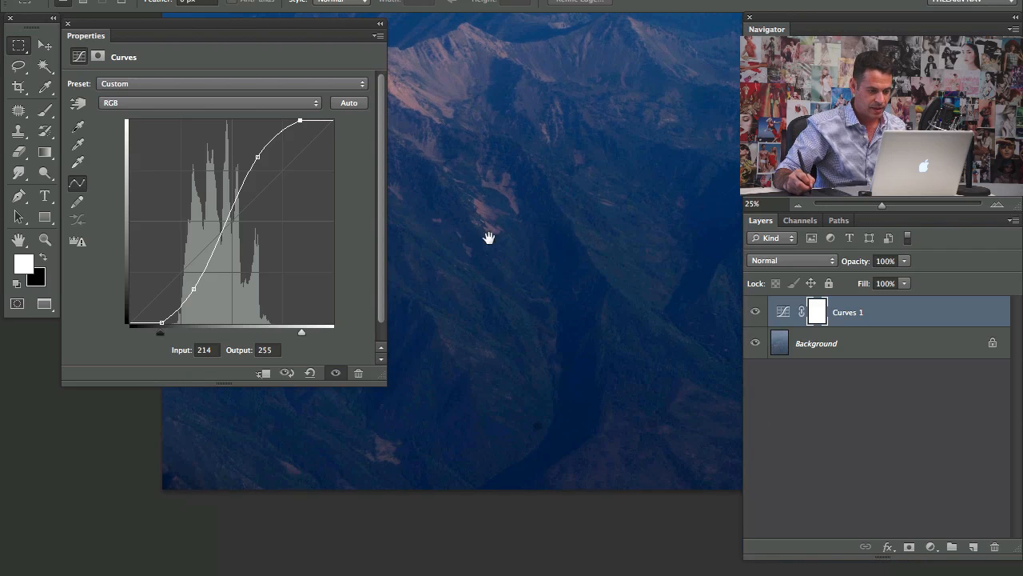
pyautogui.click(755, 312)
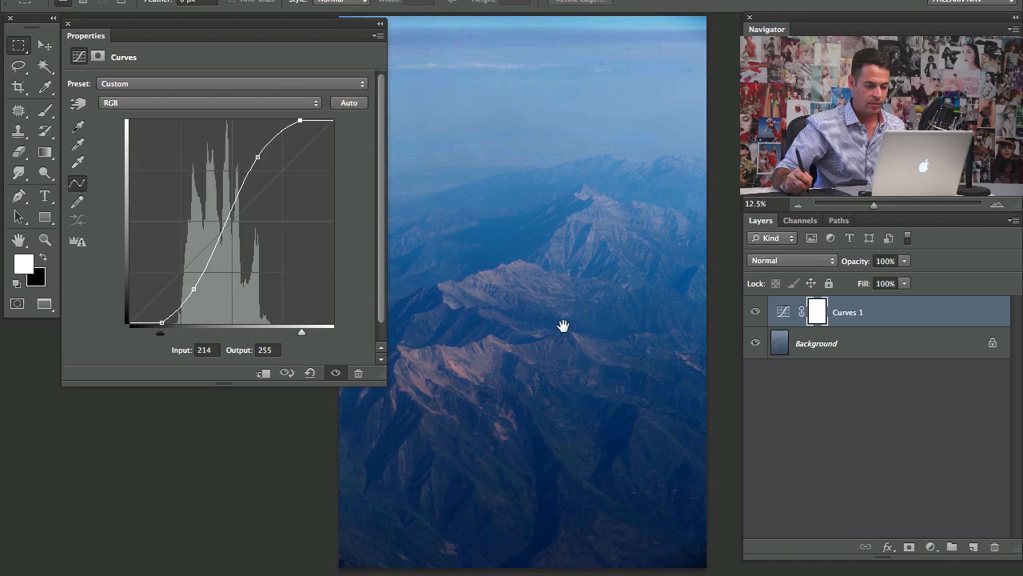
# - Switch Curves 1 to the Blue channel and pull blue out of the midtones and shadows
pyautogui.click(207, 103)
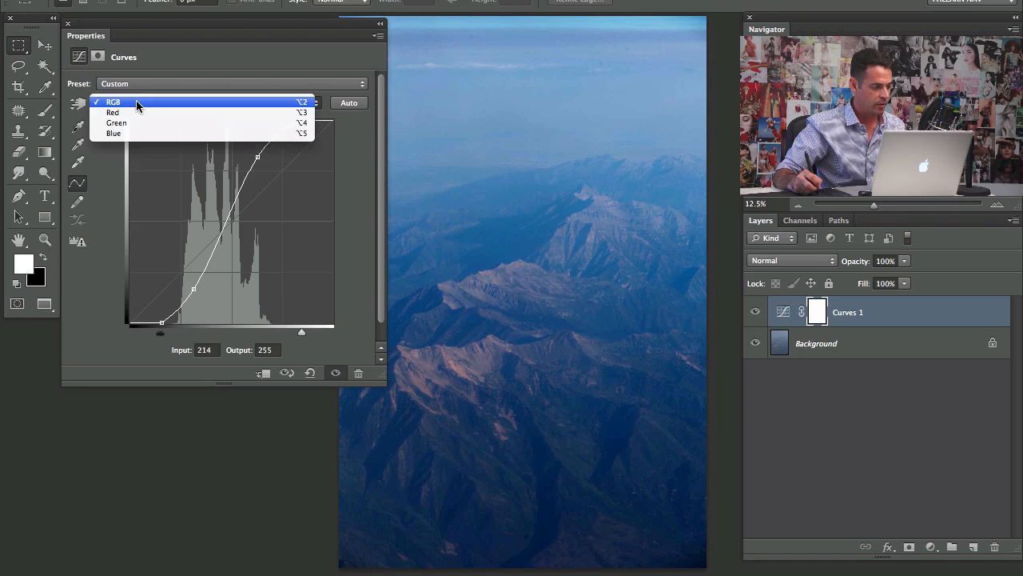
pyautogui.click(114, 134)
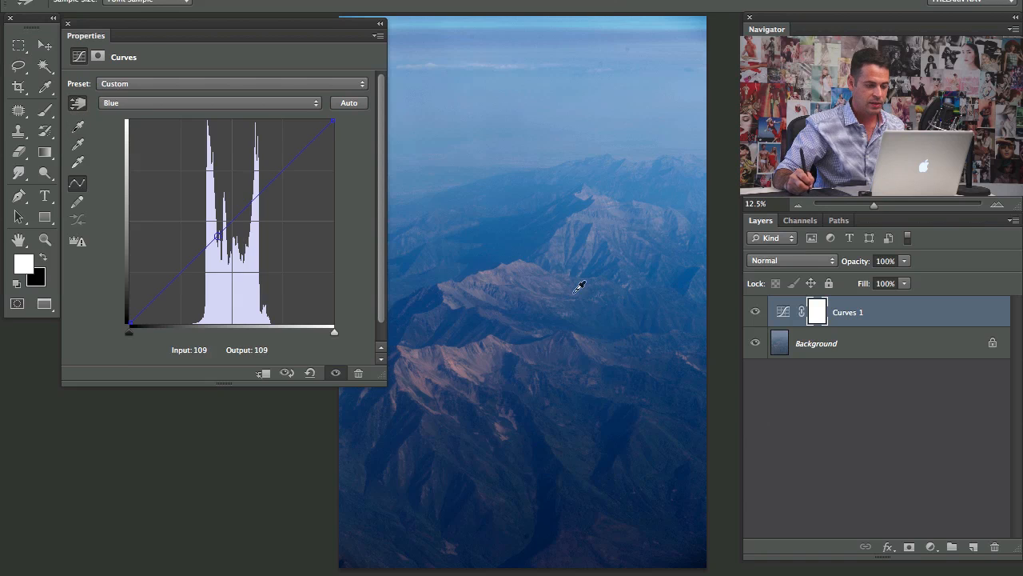
pyautogui.moveTo(217, 237); pyautogui.dragTo(214, 240)
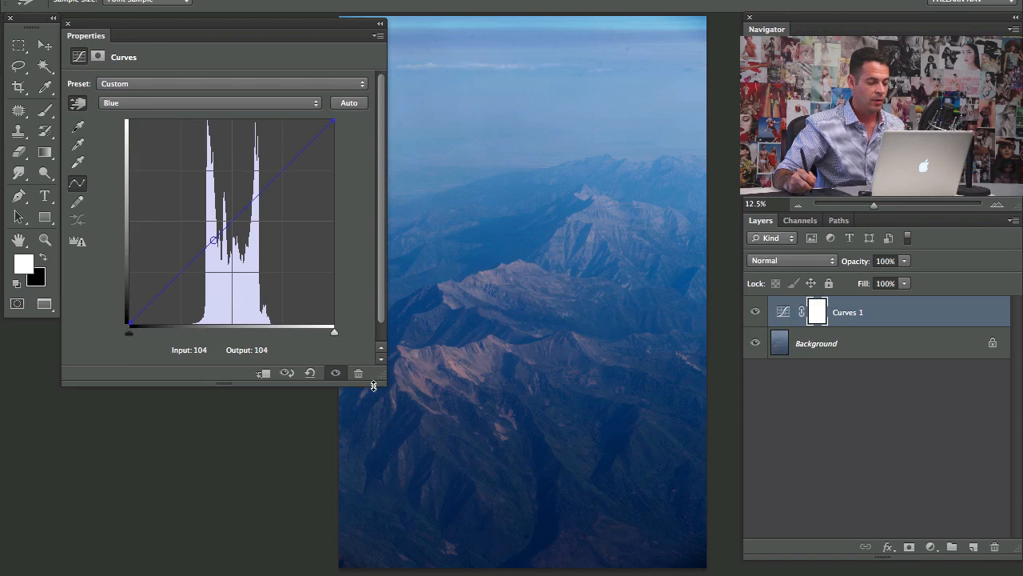
pyautogui.moveTo(216, 240); pyautogui.dragTo(217, 233)
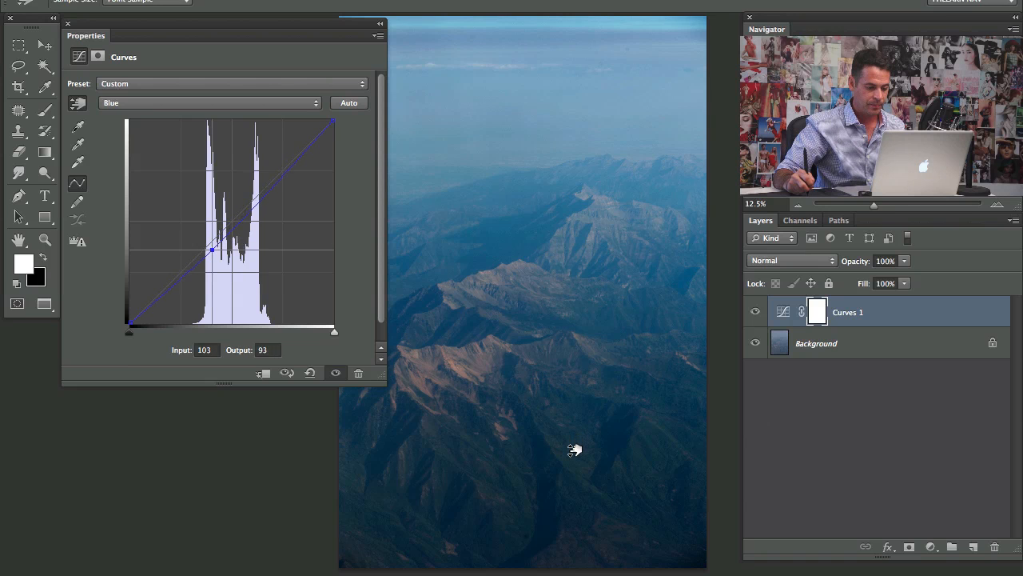
pyautogui.moveTo(211, 249); pyautogui.dragTo(214, 262)
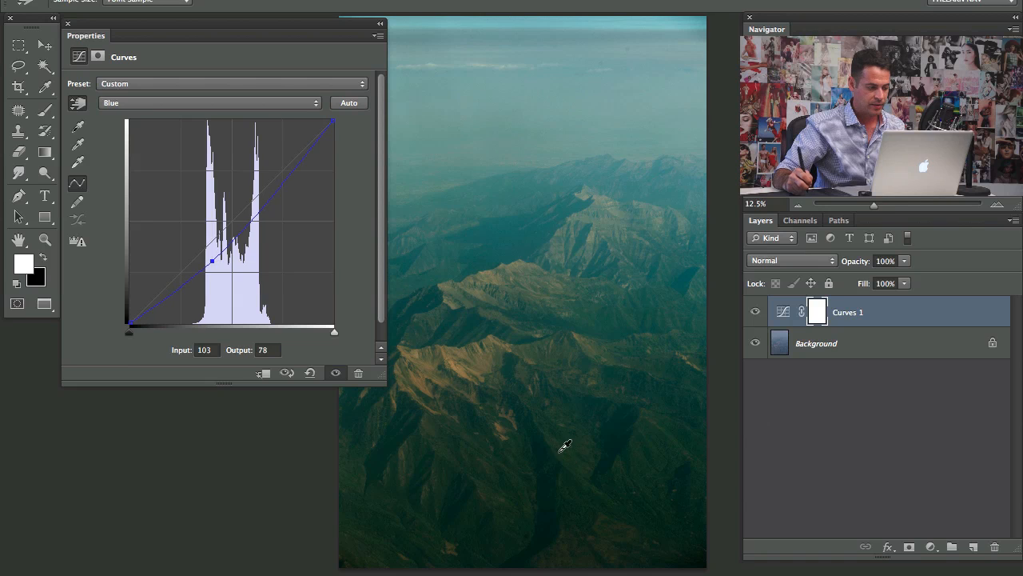
pyautogui.moveTo(211, 262); pyautogui.dragTo(221, 254)
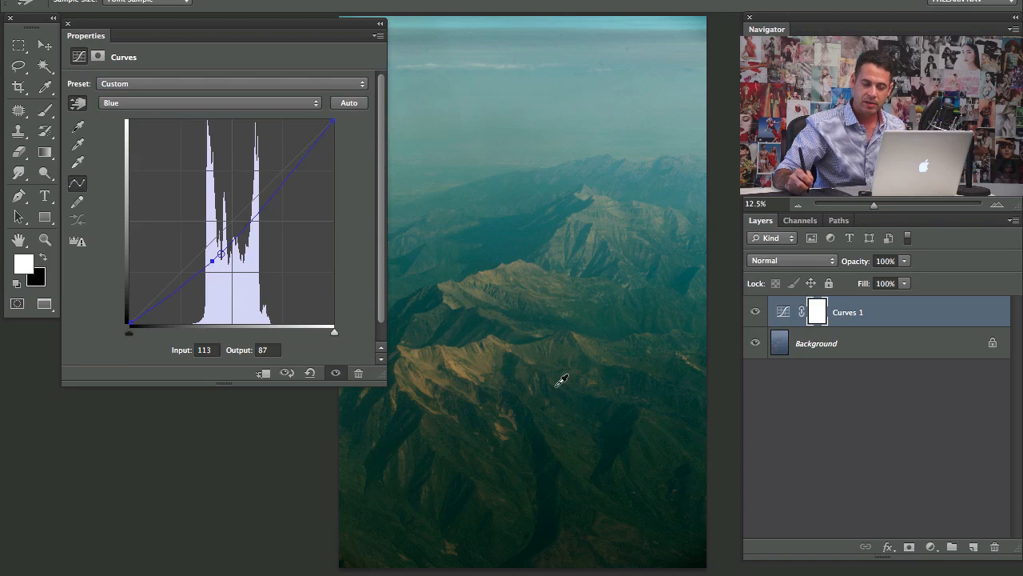
pyautogui.moveTo(221, 252); pyautogui.dragTo(214, 259)
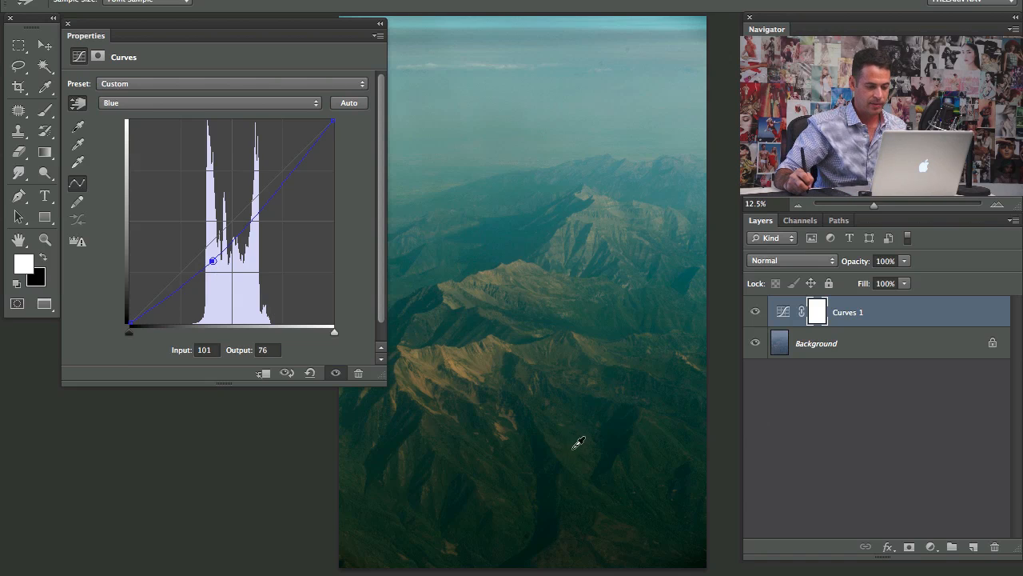
pyautogui.moveTo(211, 262); pyautogui.dragTo(215, 259)
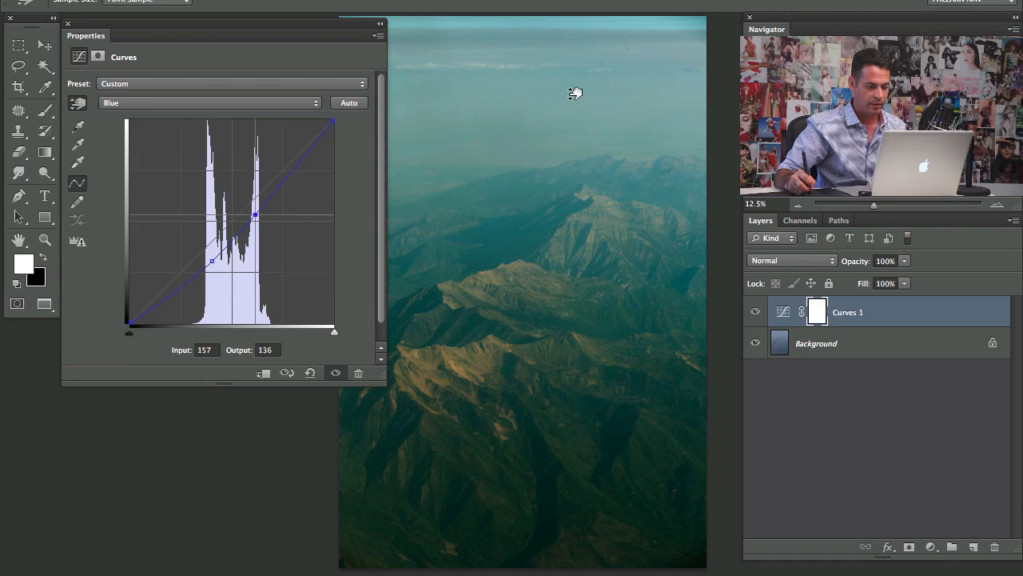
# - Lift the blue curve in the brighter tones, pushing the photo toward a cooler blue-teal
pyautogui.moveTo(256, 217); pyautogui.dragTo(255, 208)
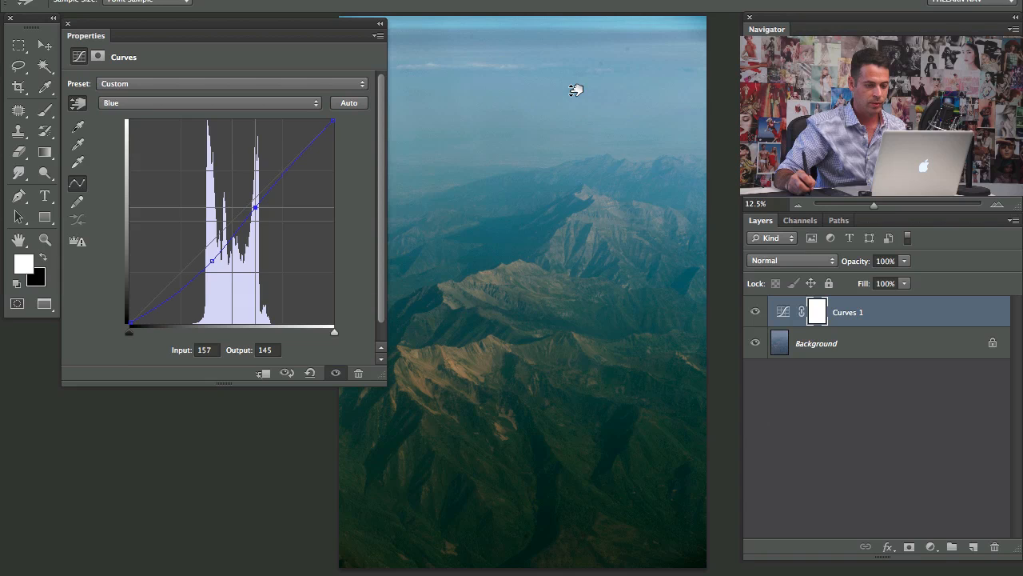
pyautogui.moveTo(256, 208); pyautogui.dragTo(256, 210)
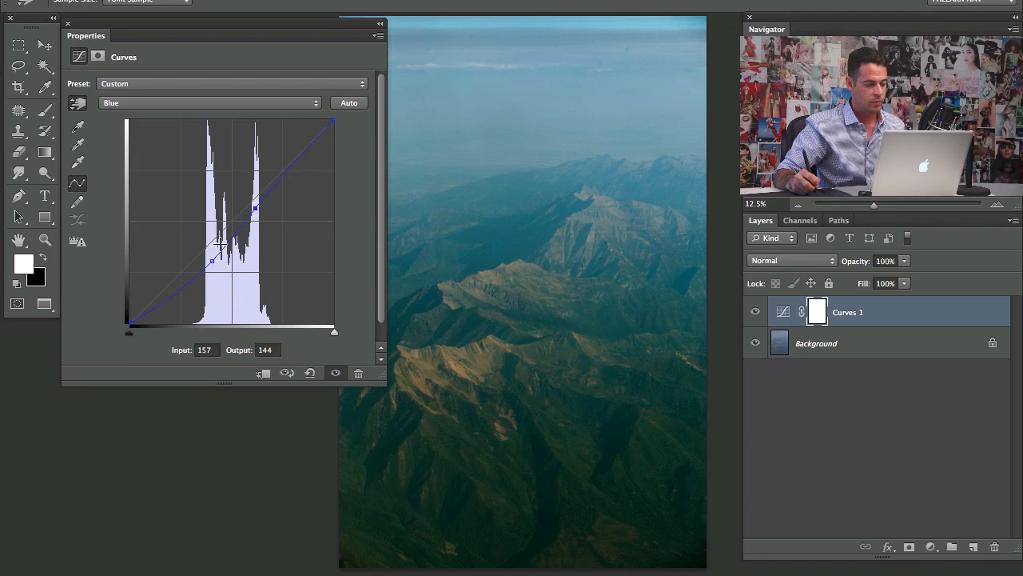
pyautogui.moveTo(220, 243); pyautogui.dragTo(211, 259)
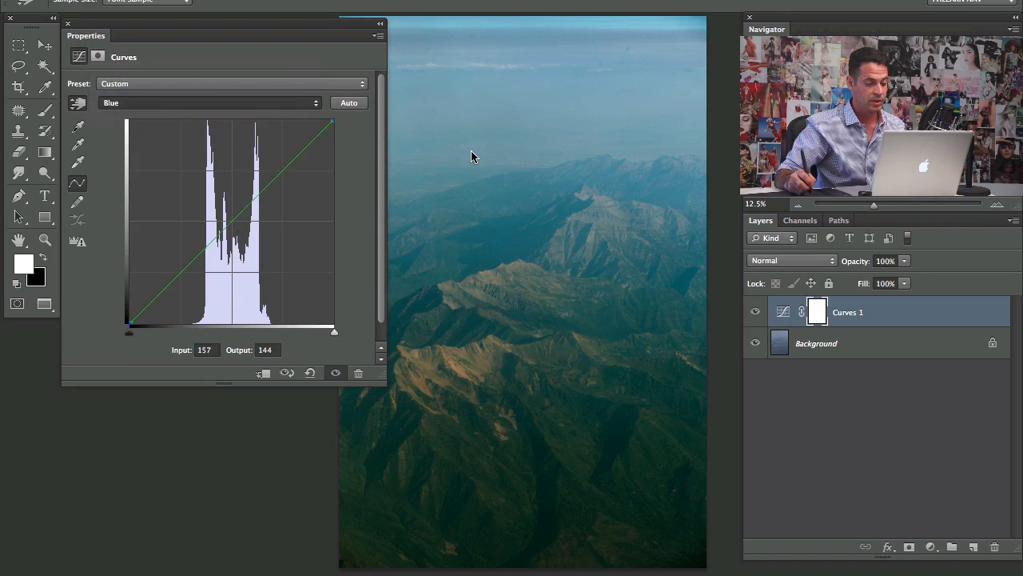
# - Lift the Green channel midtones slightly for a greener teal tint
pyautogui.click(209, 102)
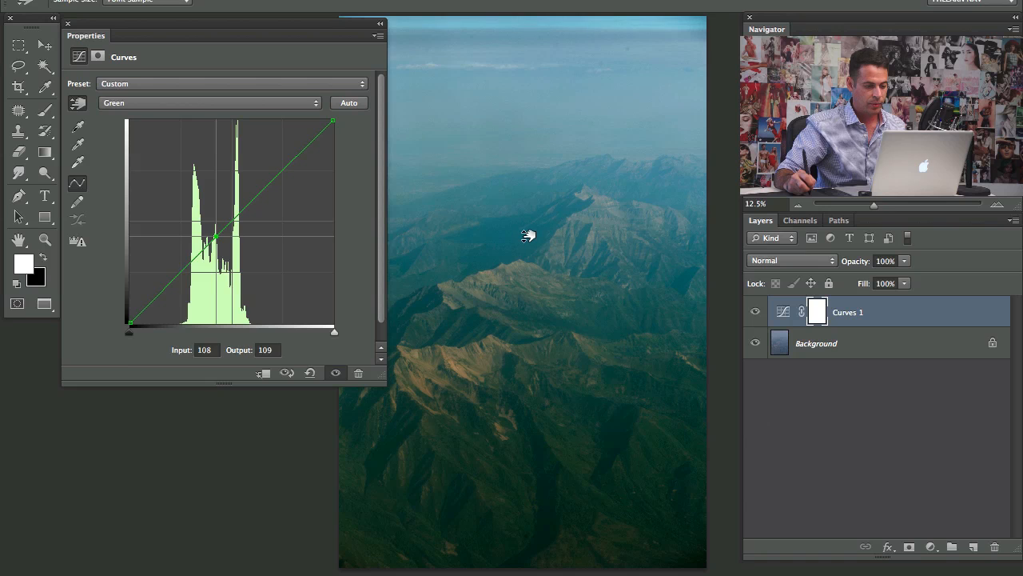
pyautogui.moveTo(216, 237); pyautogui.dragTo(216, 237)
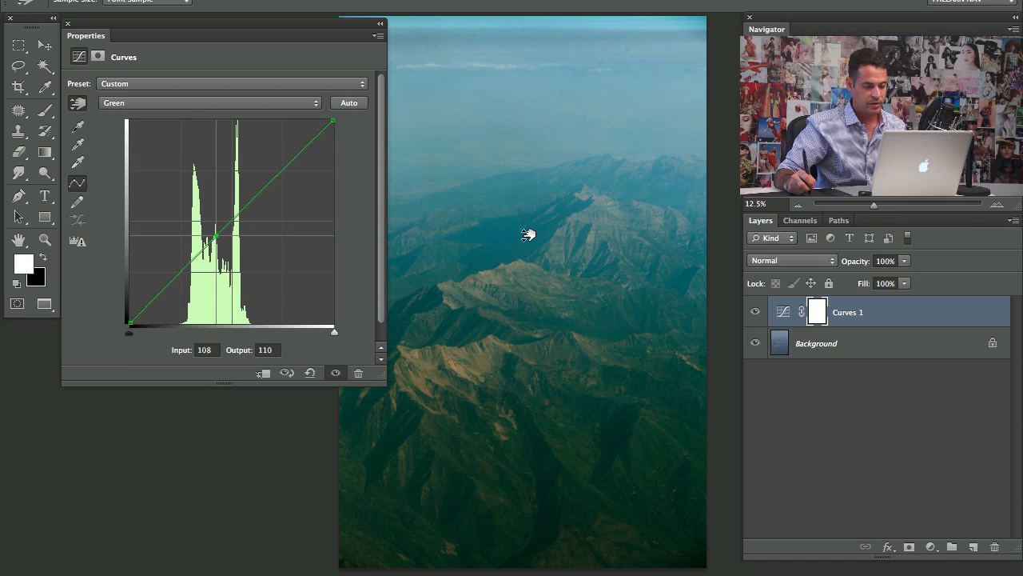
pyautogui.moveTo(216, 237); pyautogui.dragTo(218, 232)
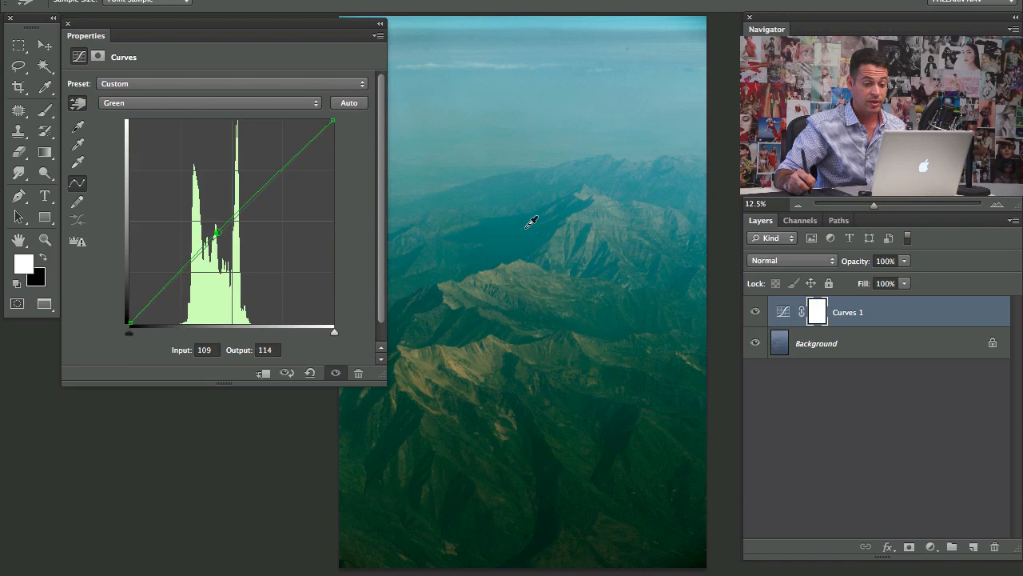
pyautogui.click(208, 103)
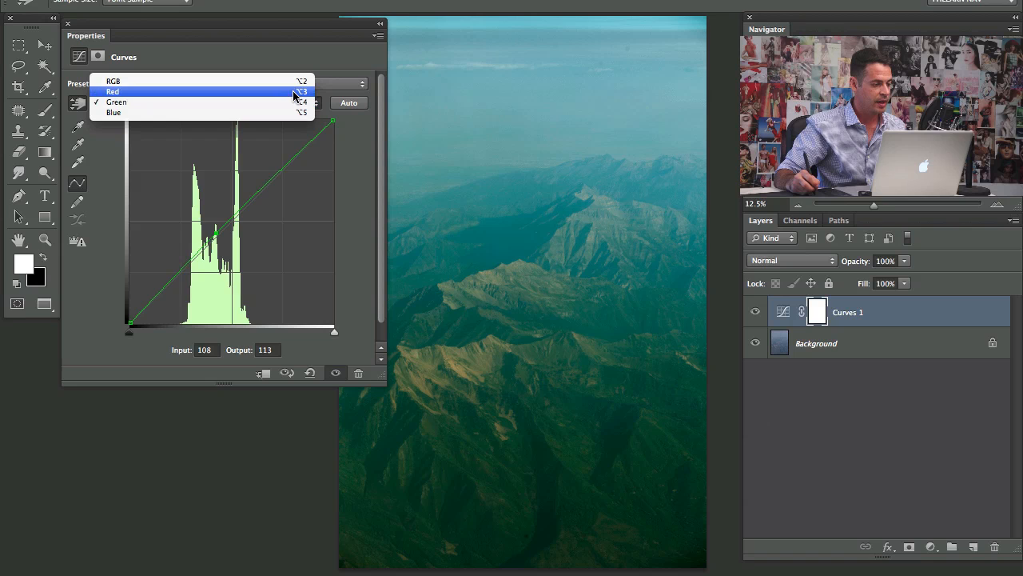
# - Switch to the Red channel, raise its midtones and add a slightly lifted shadow point
pyautogui.click(112, 91)
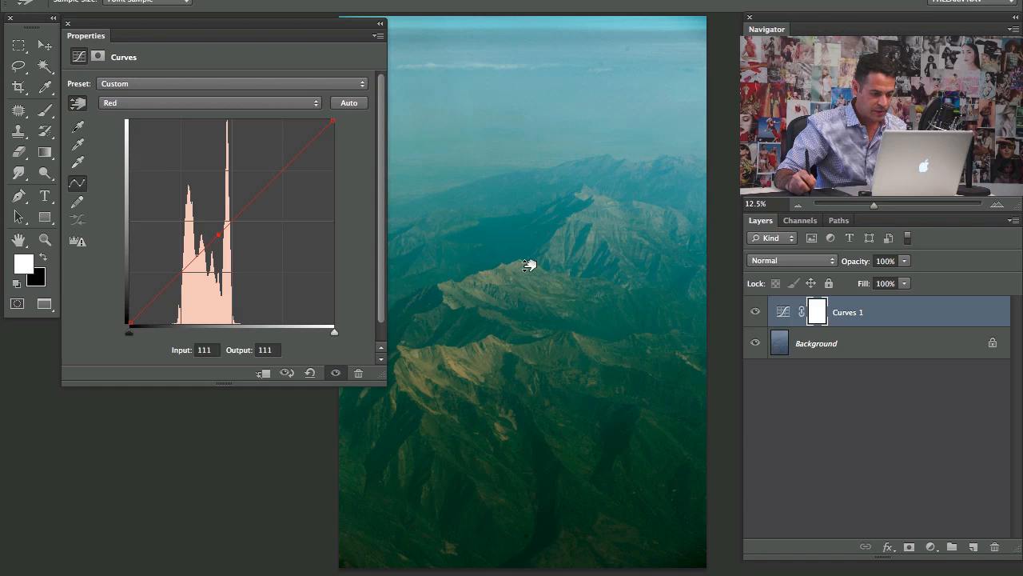
pyautogui.moveTo(217, 233); pyautogui.dragTo(217, 226)
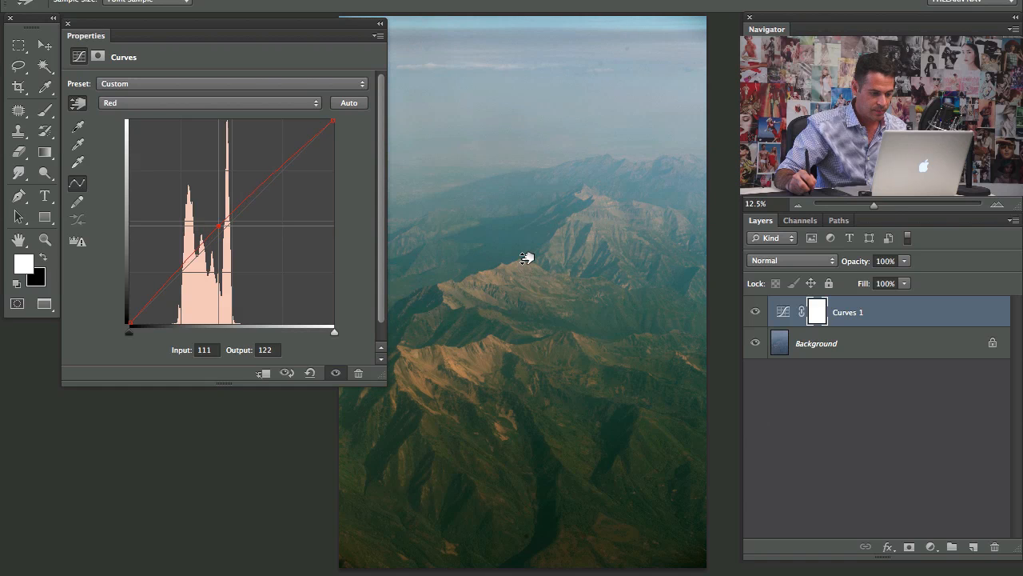
pyautogui.moveTo(217, 226); pyautogui.dragTo(217, 222)
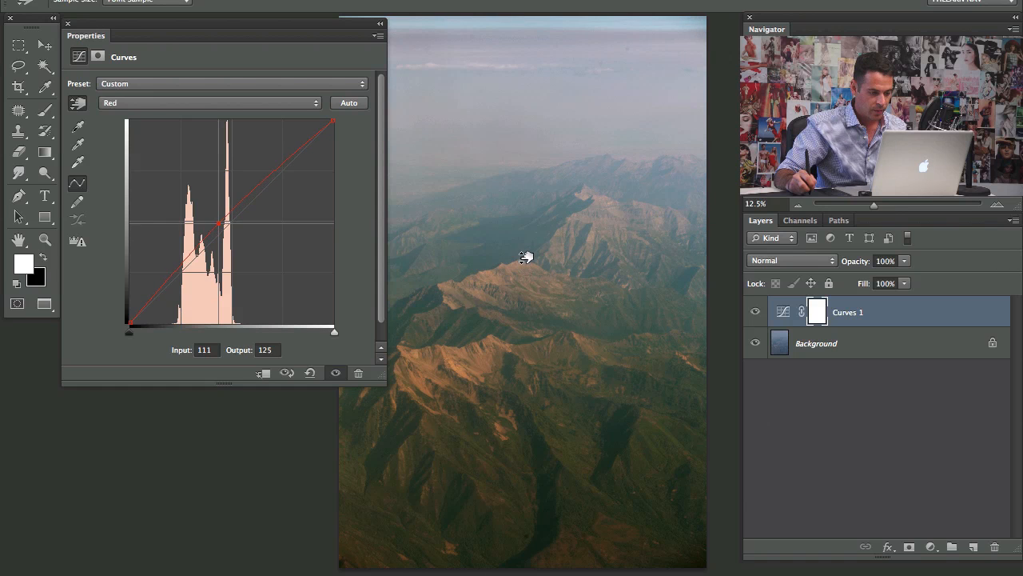
pyautogui.moveTo(217, 224); pyautogui.dragTo(185, 262)
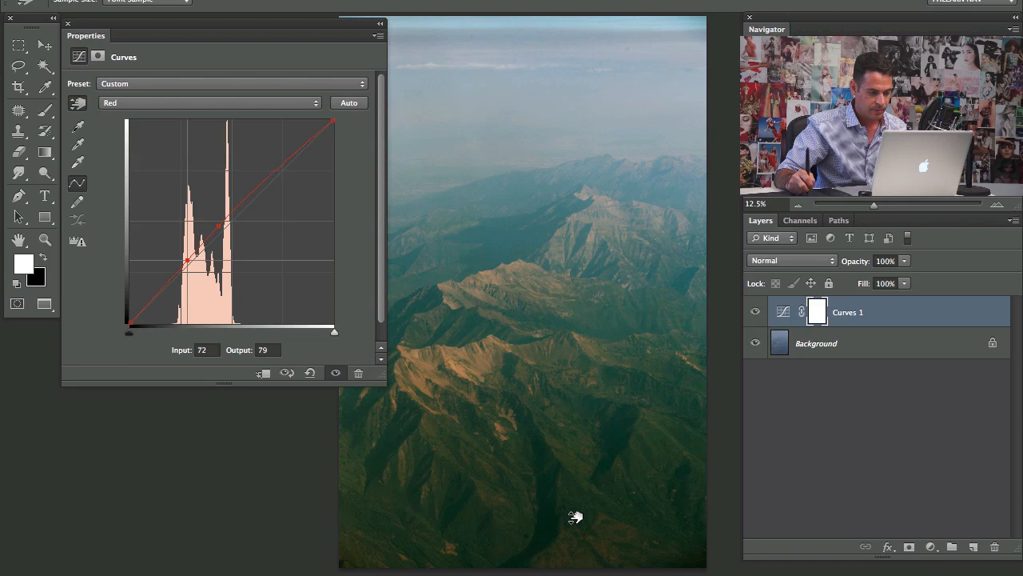
pyautogui.moveTo(189, 261); pyautogui.dragTo(192, 254)
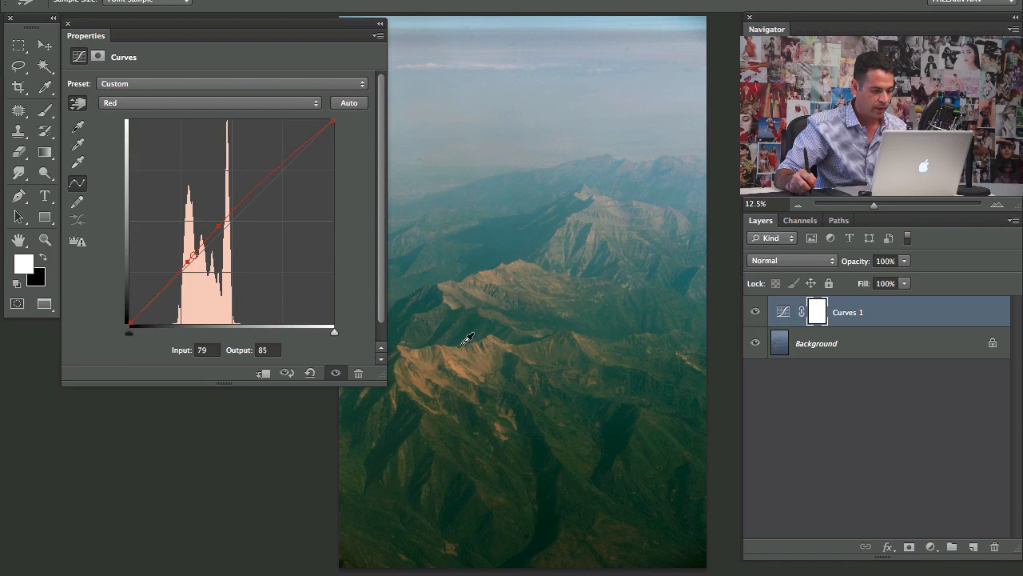
# - Nudge the red midtone point to a gentle warm lift on the sunlit ridges
pyautogui.moveTo(192, 259); pyautogui.dragTo(215, 227)
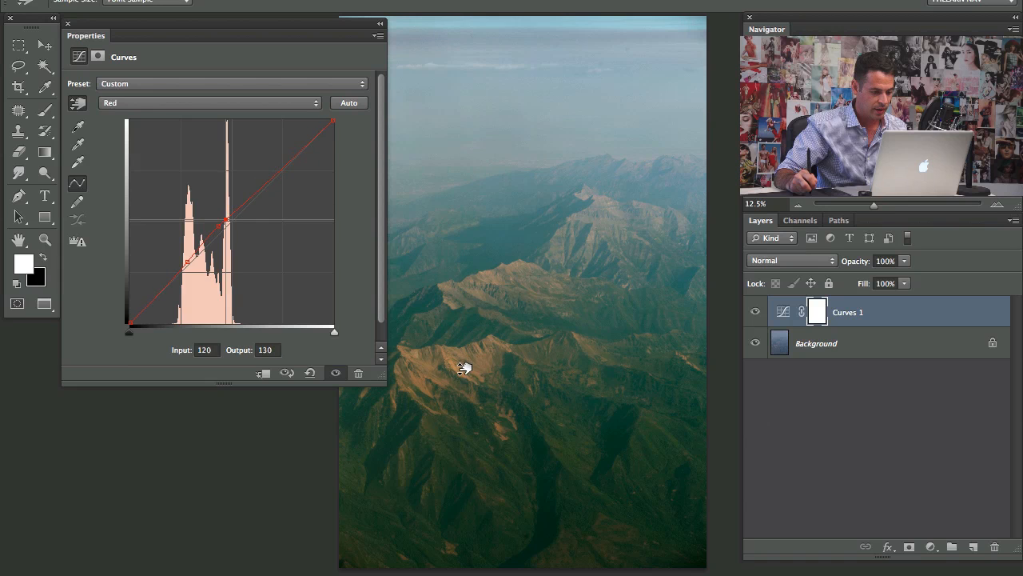
pyautogui.moveTo(227, 221); pyautogui.dragTo(227, 223)
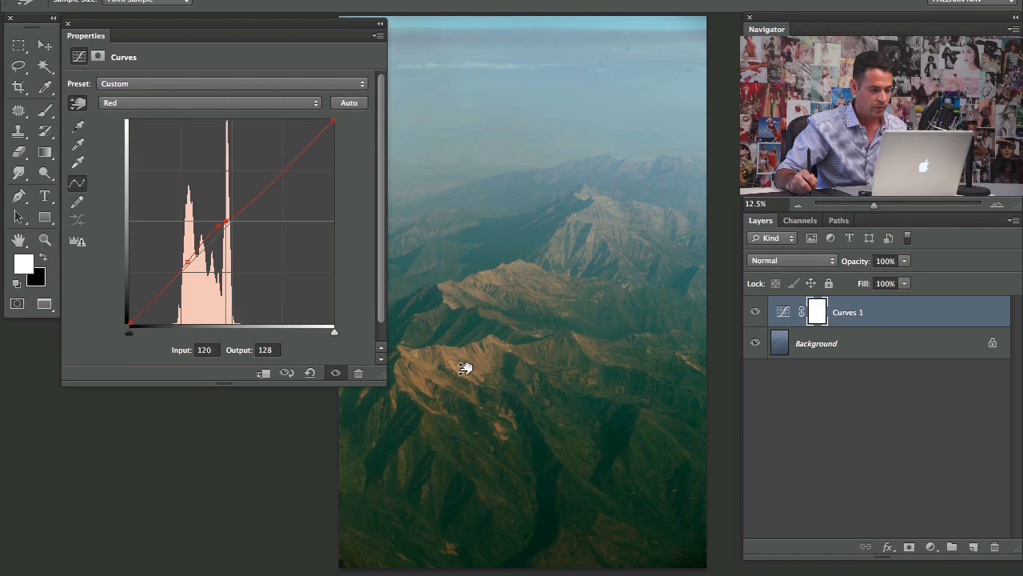
pyautogui.moveTo(225, 226); pyautogui.dragTo(226, 220)
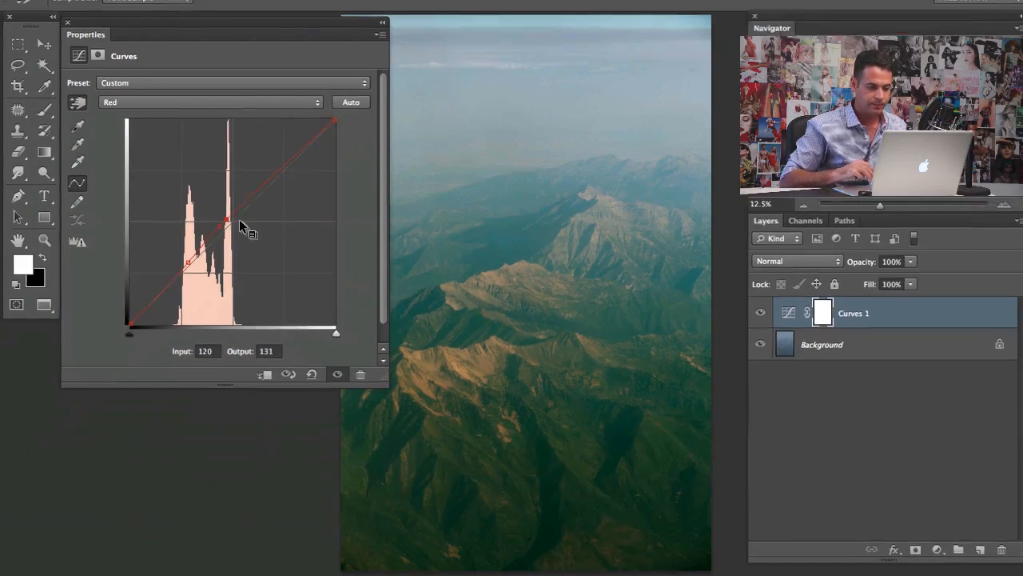
pyautogui.moveTo(227, 221); pyautogui.dragTo(221, 224)
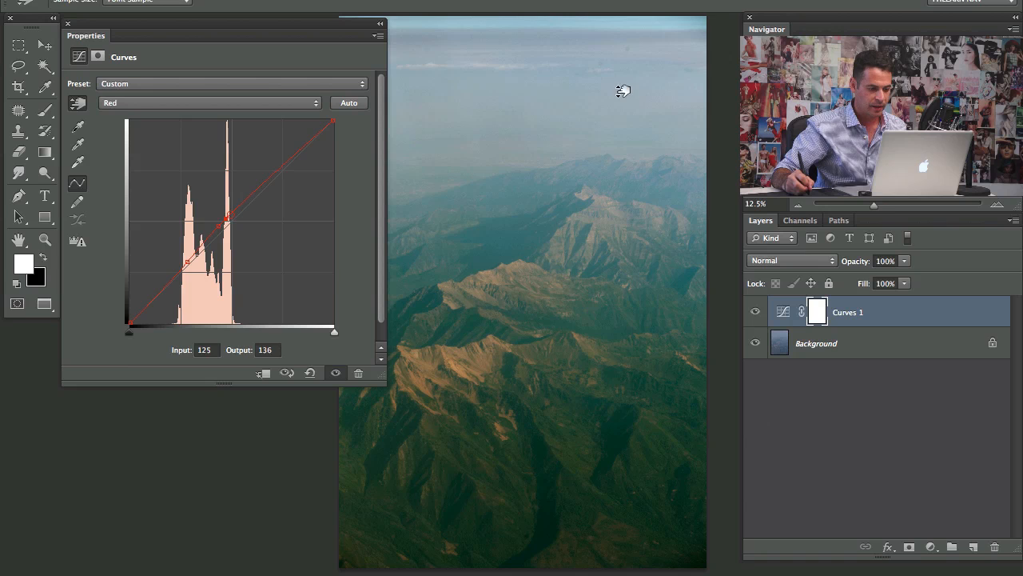
pyautogui.moveTo(227, 218); pyautogui.dragTo(223, 227)
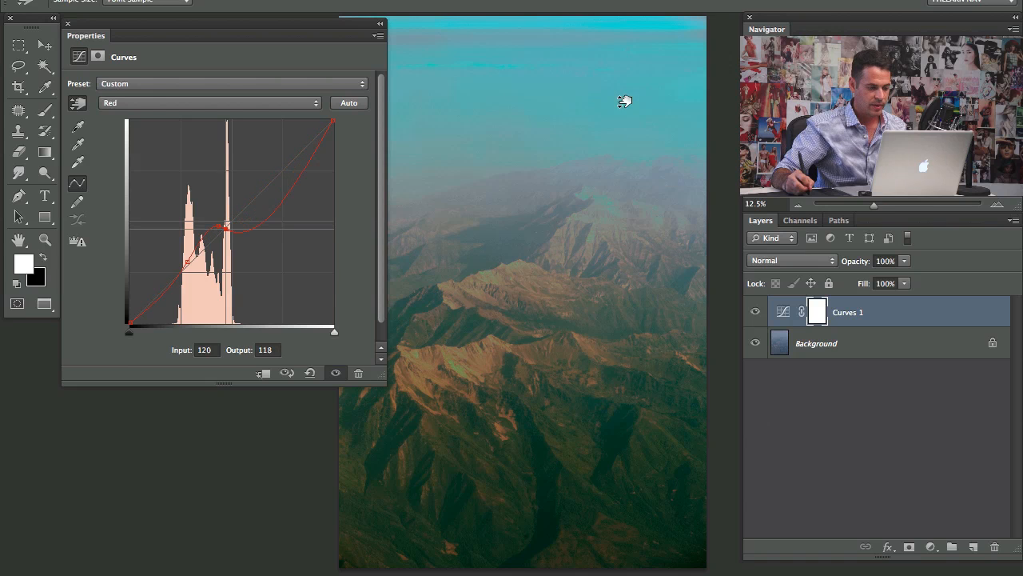
pyautogui.moveTo(226, 227); pyautogui.dragTo(227, 233)
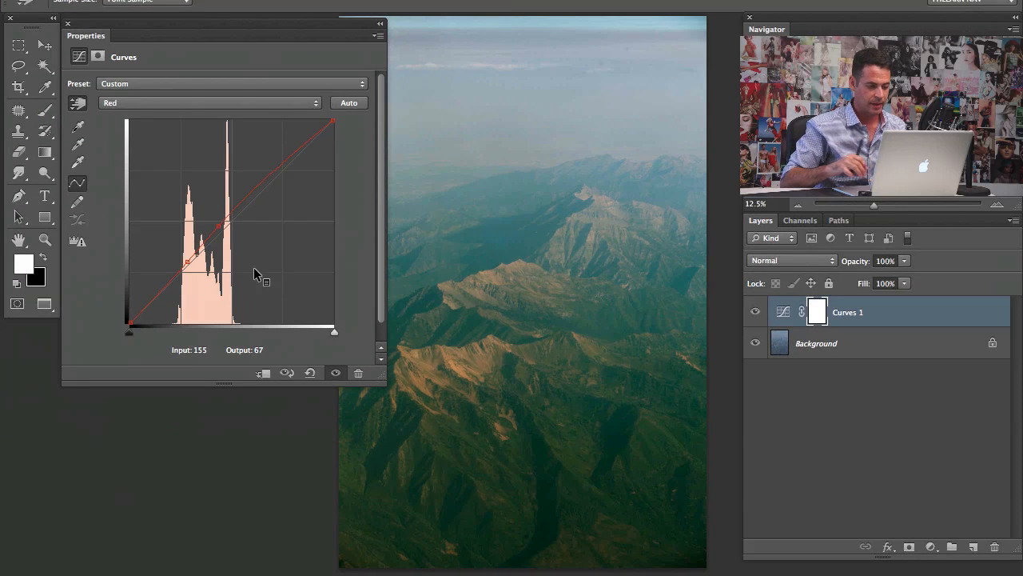
# - Retune the Green channel midtones, comparing Curves 1 against the original by toggling visibility
pyautogui.click(210, 103)
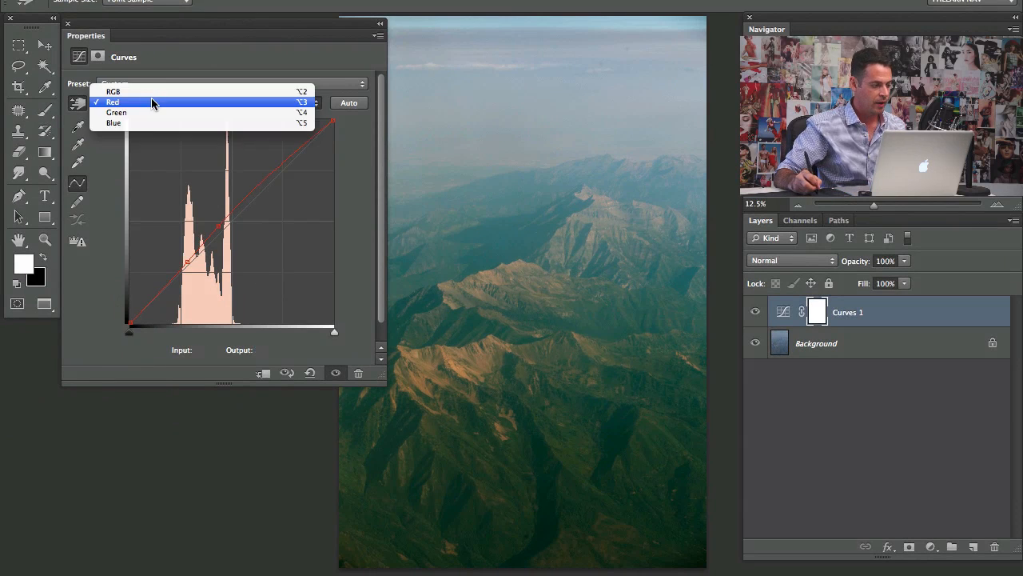
pyautogui.click(116, 112)
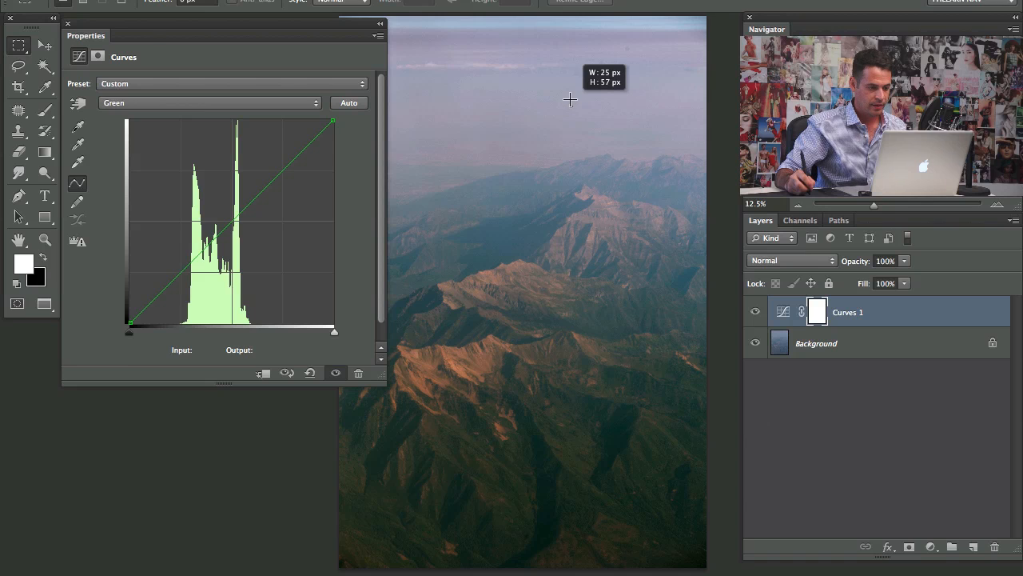
pyautogui.moveTo(275, 128)
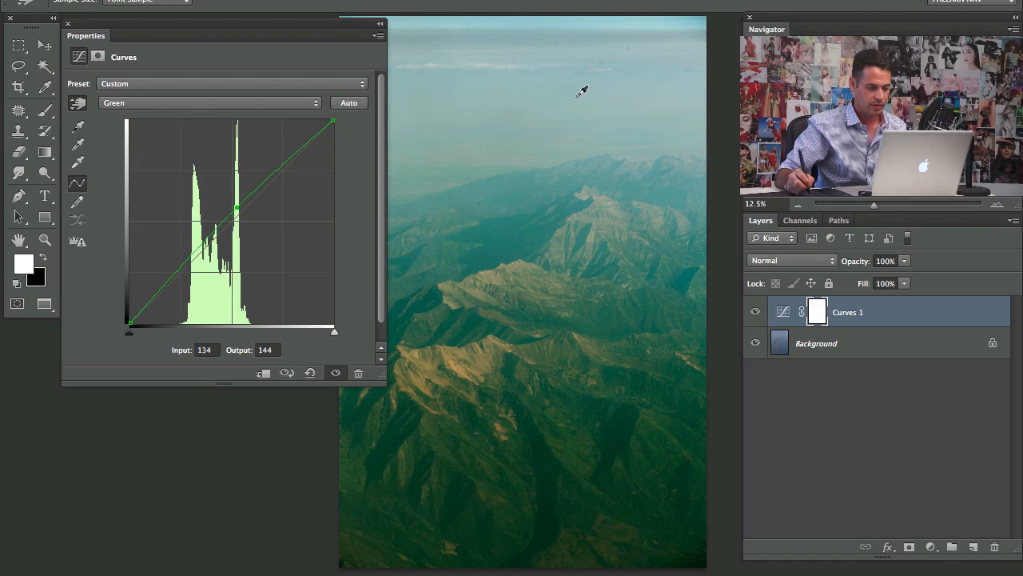
pyautogui.moveTo(237, 208); pyautogui.dragTo(193, 263)
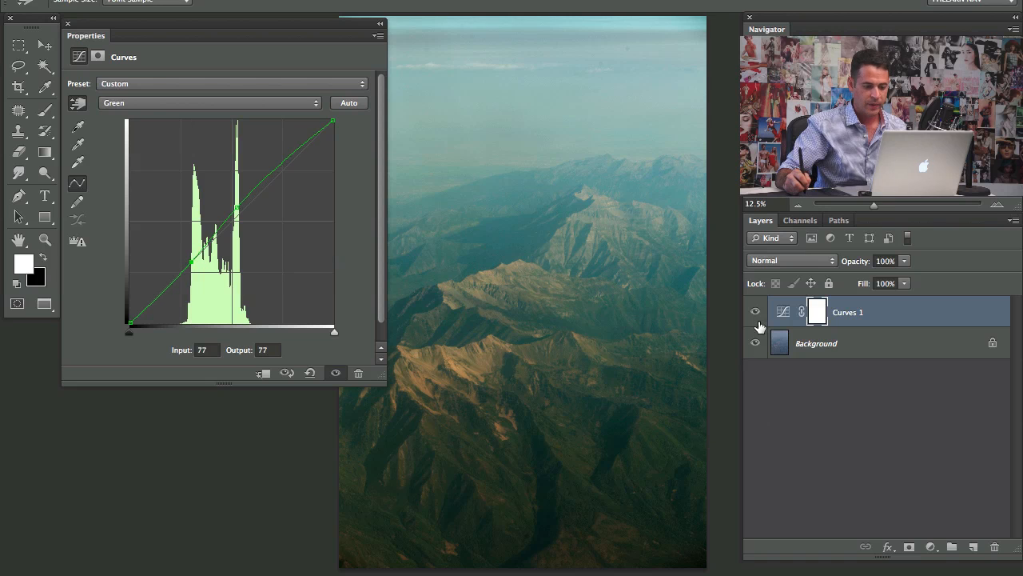
pyautogui.click(754, 312)
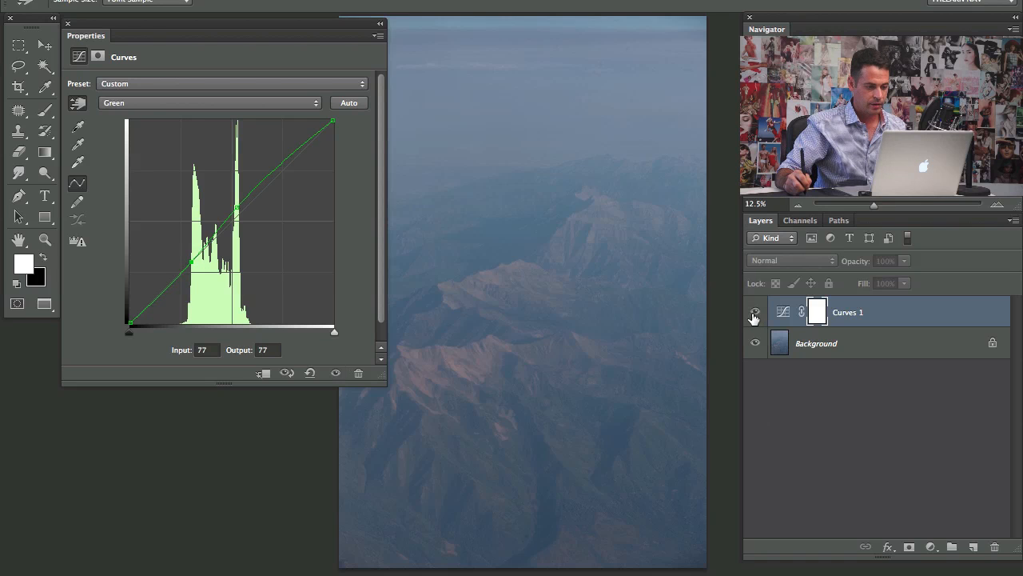
pyautogui.click(754, 312)
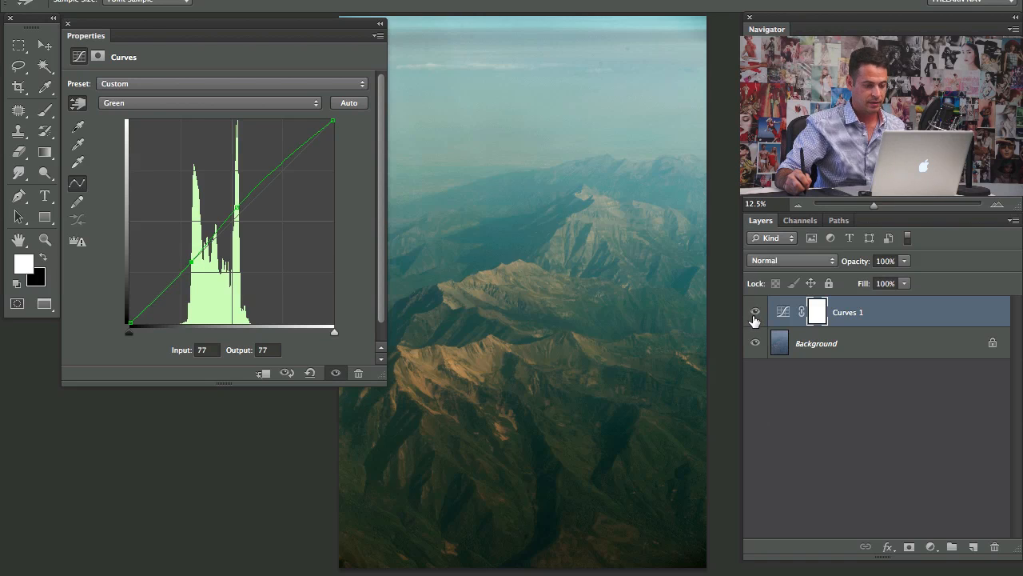
pyautogui.click(754, 312)
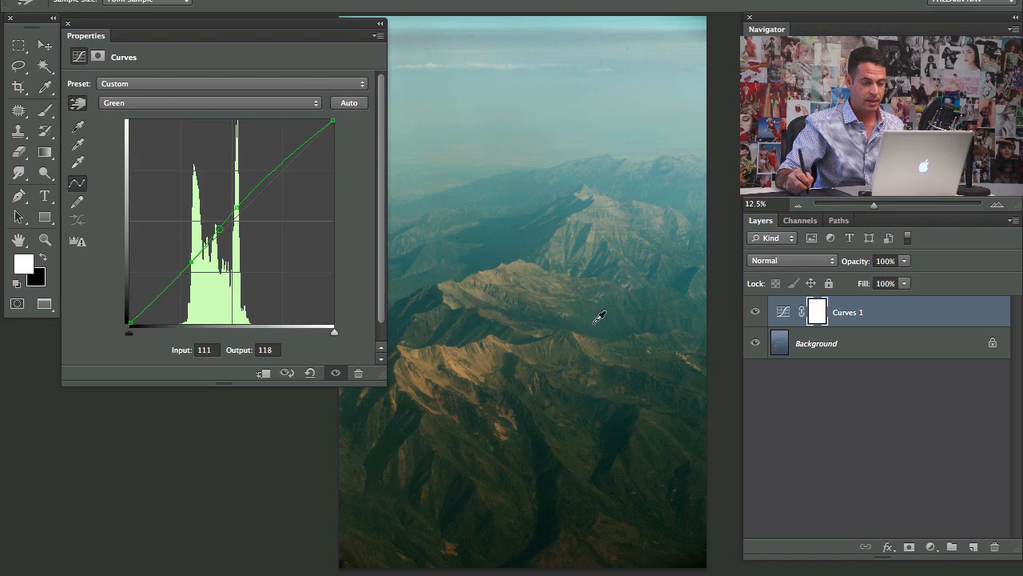
pyautogui.moveTo(215, 227); pyautogui.dragTo(195, 264)
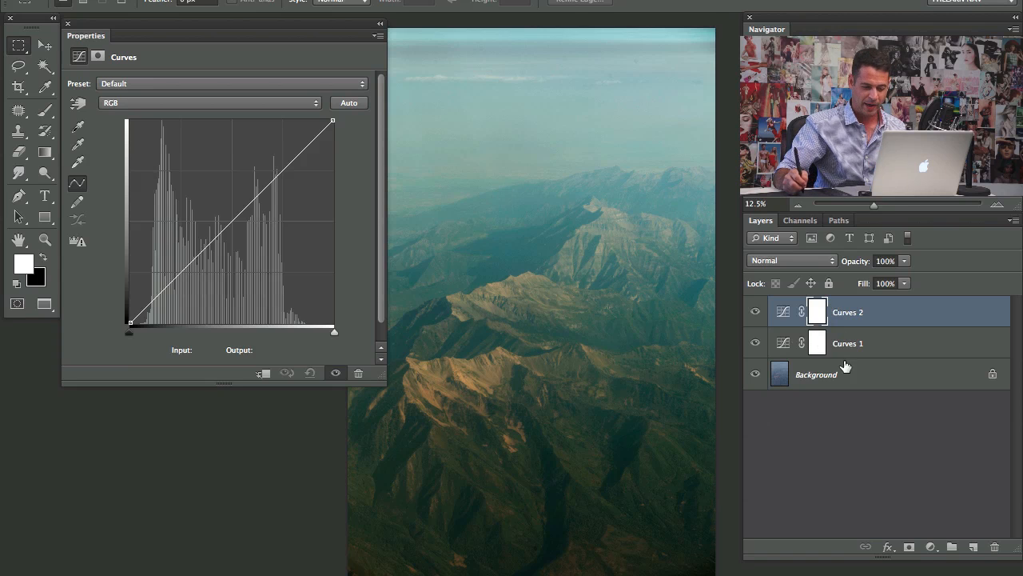
# - Give Curves 2 an S-shaped RGB contrast curve and compare it against the photo without it
pyautogui.click(186, 272)
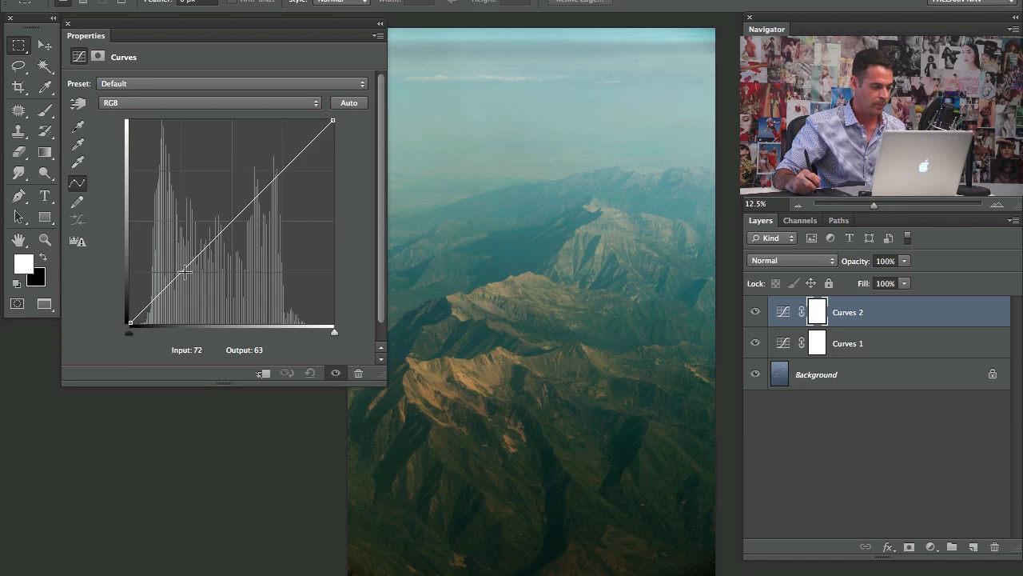
pyautogui.moveTo(186, 270); pyautogui.dragTo(178, 288)
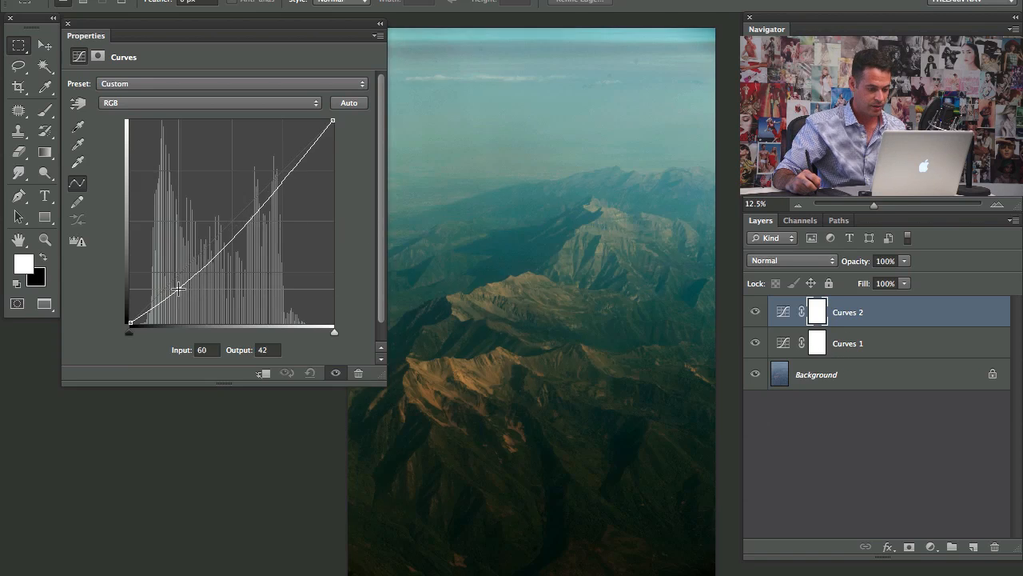
pyautogui.moveTo(179, 288); pyautogui.dragTo(179, 284)
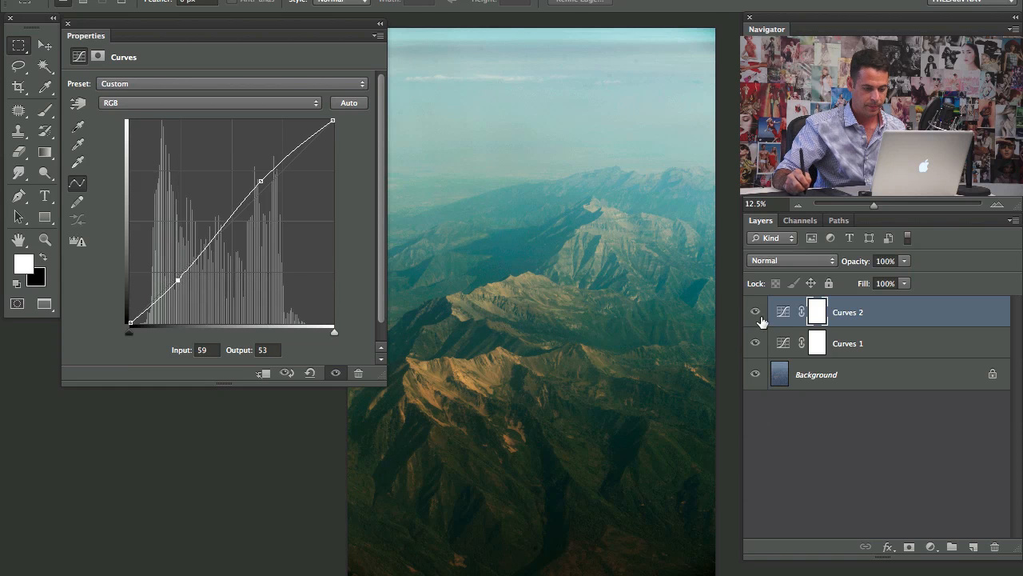
pyautogui.click(755, 312)
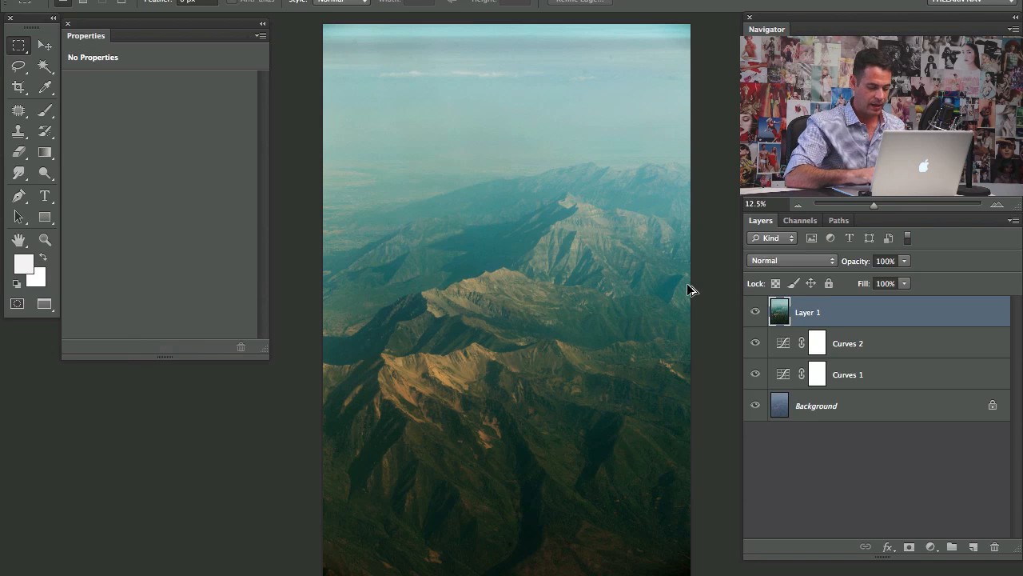
pyautogui.moveTo(476, 151)
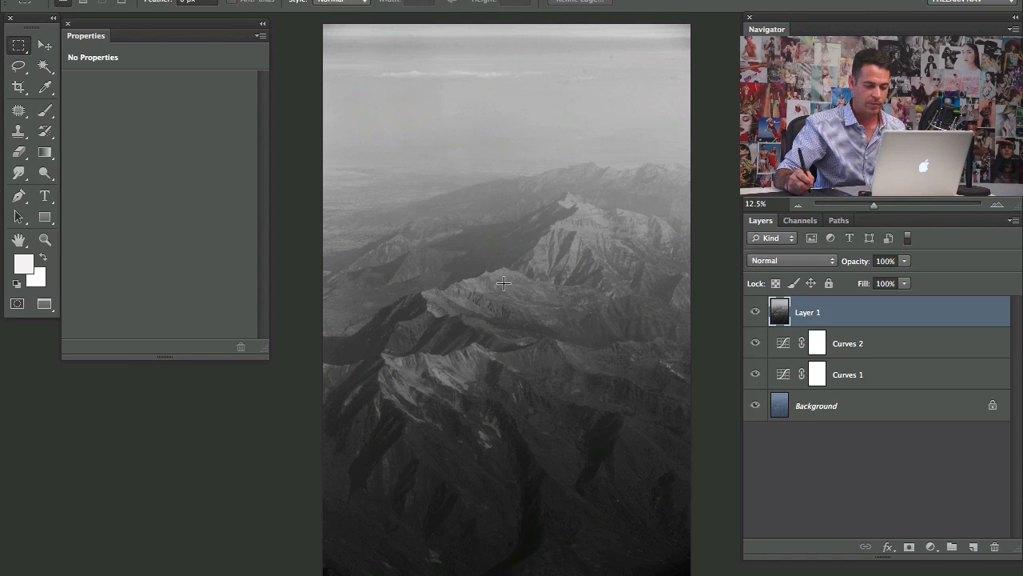
# - Set the desaturated merged Layer 1 to Linear Light blend mode
pyautogui.click(792, 259)
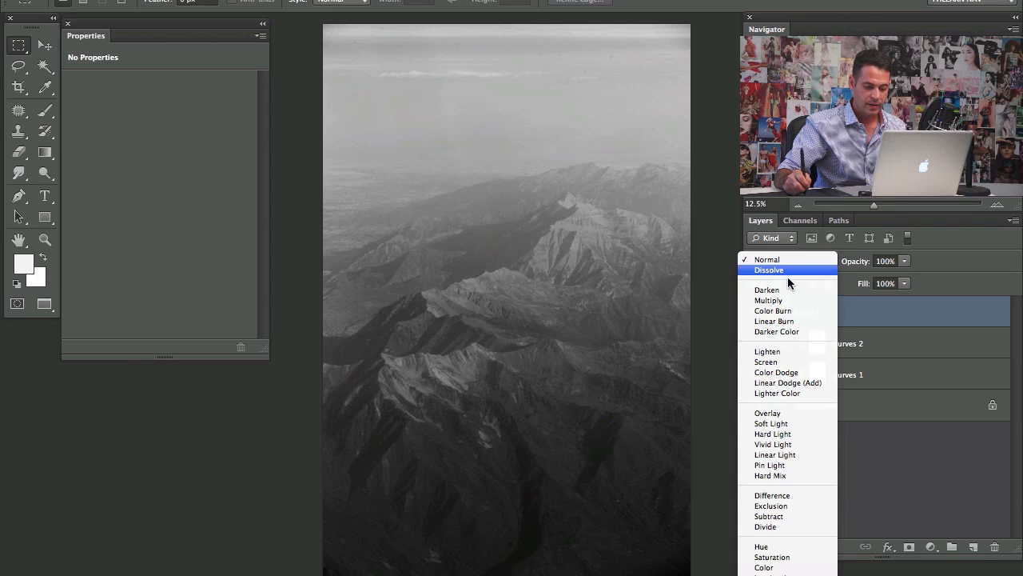
pyautogui.click(774, 454)
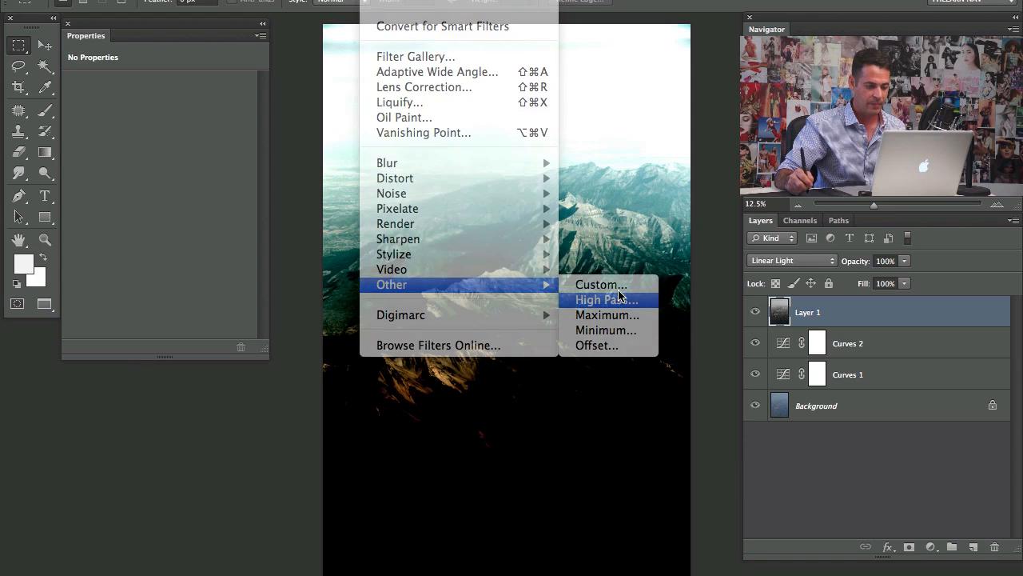
# - Apply a High Pass filter to Layer 1 with a radius of about 3.8 pixels
pyautogui.click(606, 301)
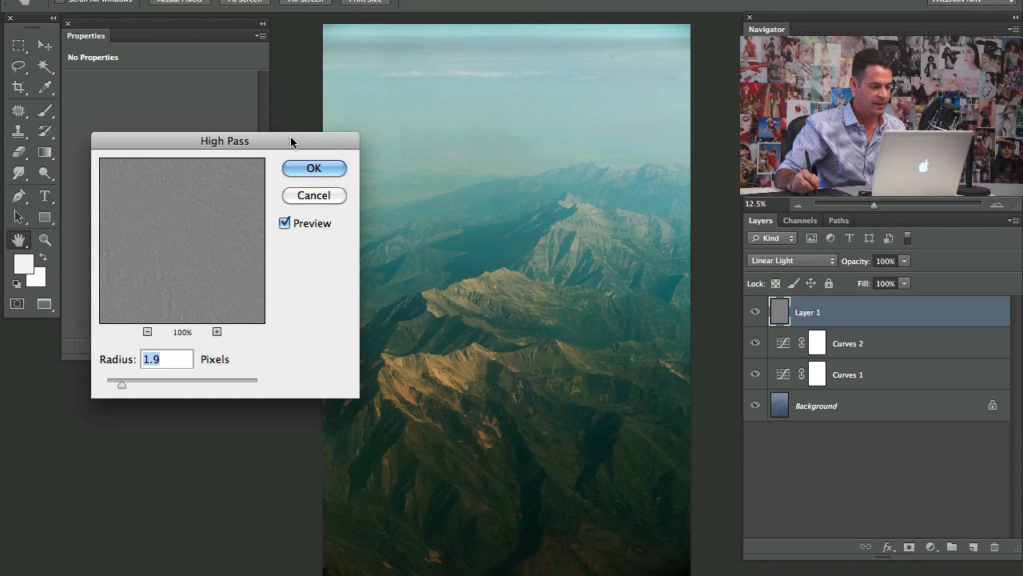
pyautogui.moveTo(121, 383); pyautogui.dragTo(115, 365)
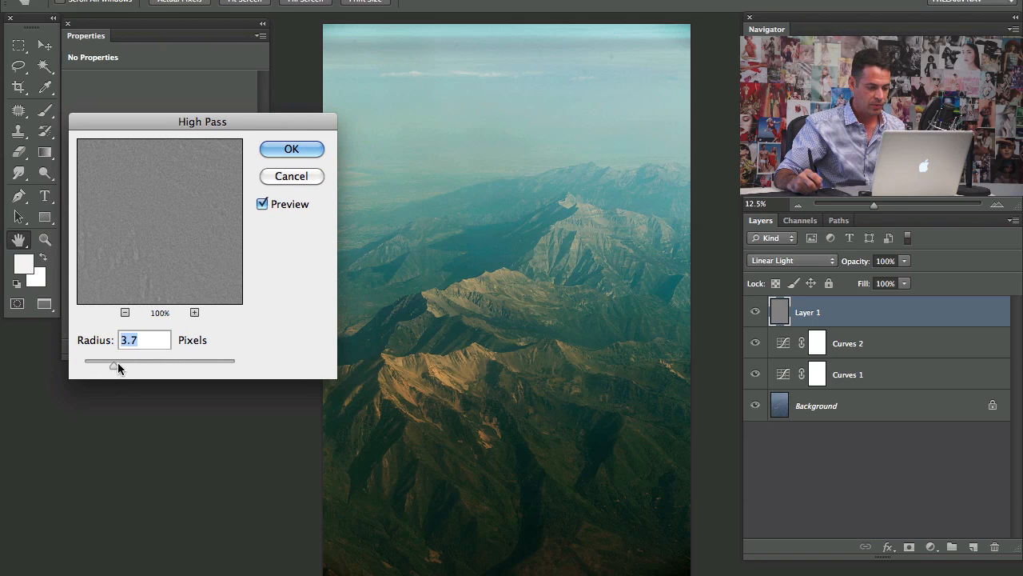
pyautogui.moveTo(113, 365); pyautogui.dragTo(141, 365)
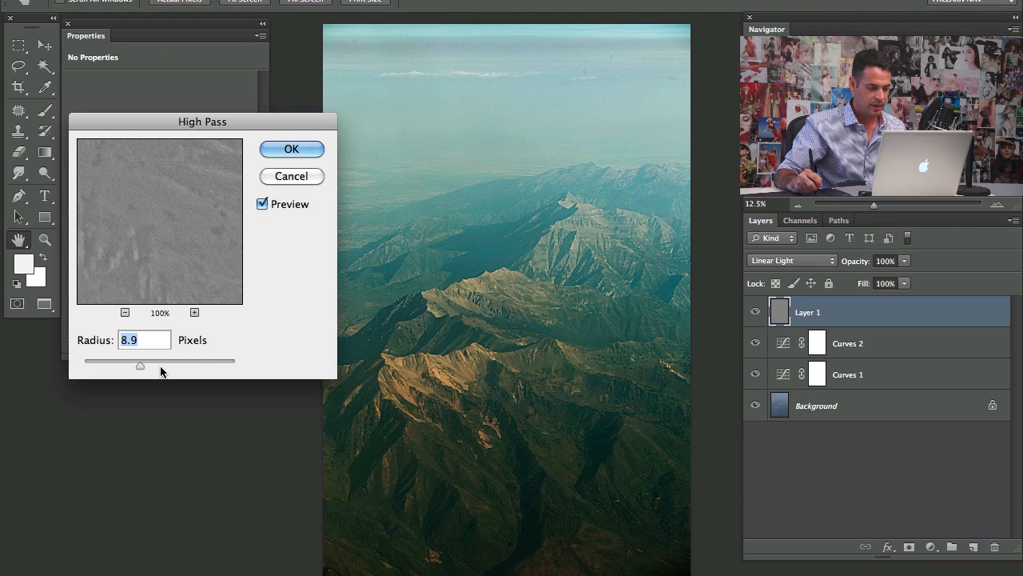
pyautogui.moveTo(141, 365); pyautogui.dragTo(93, 365)
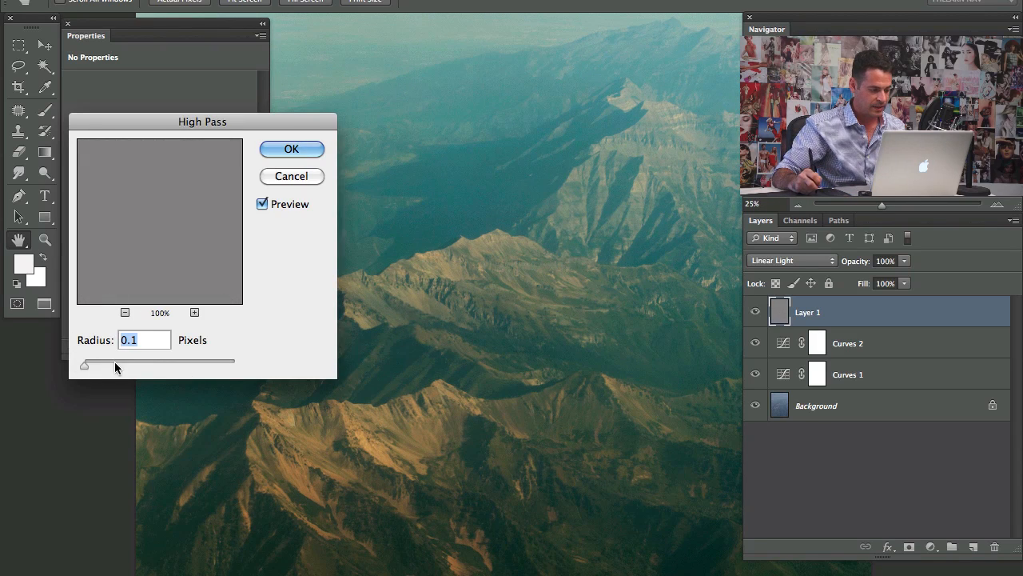
pyautogui.moveTo(83, 364); pyautogui.dragTo(140, 364)
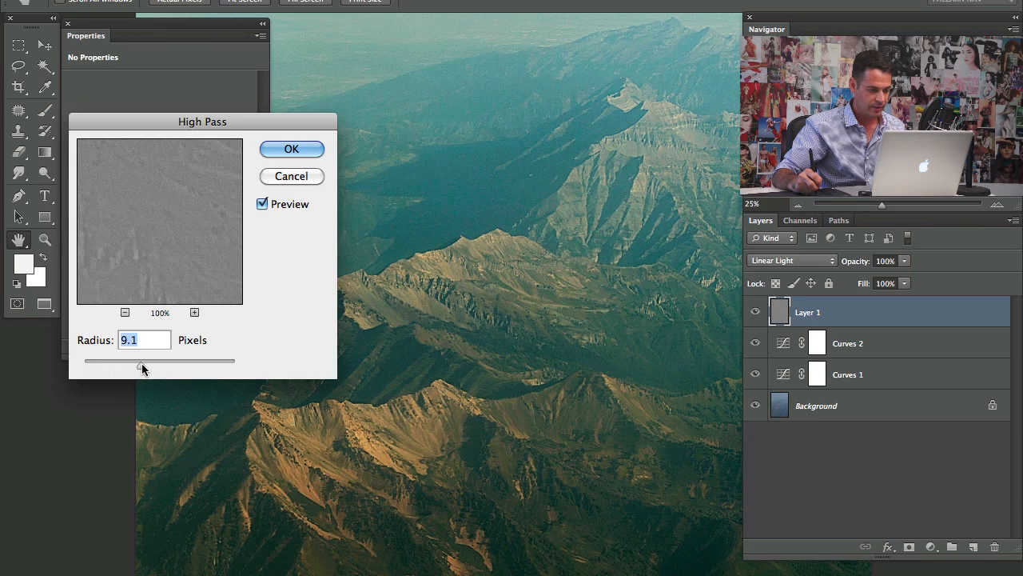
pyautogui.moveTo(141, 364); pyautogui.dragTo(179, 365)
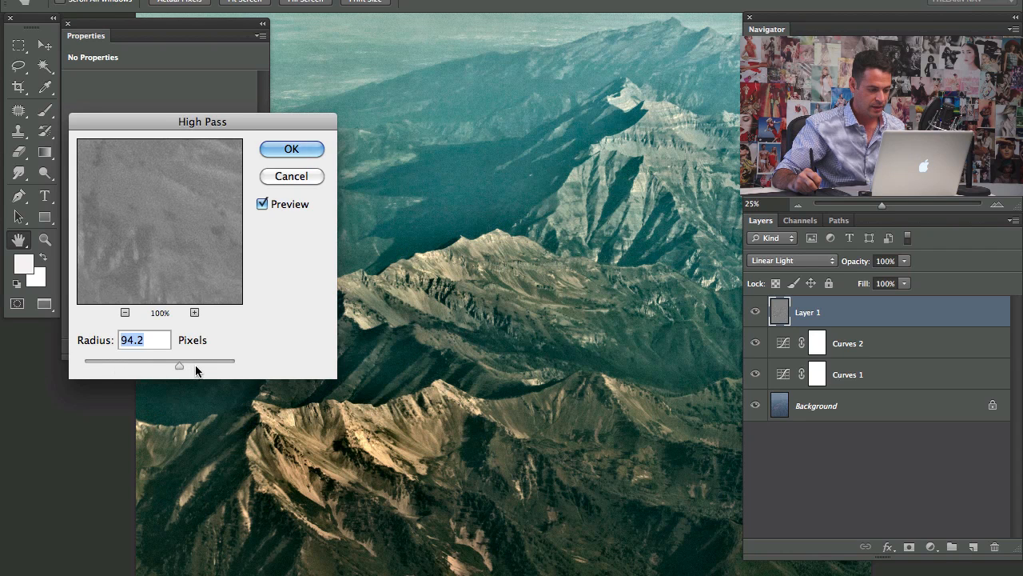
pyautogui.moveTo(179, 364); pyautogui.dragTo(162, 365)
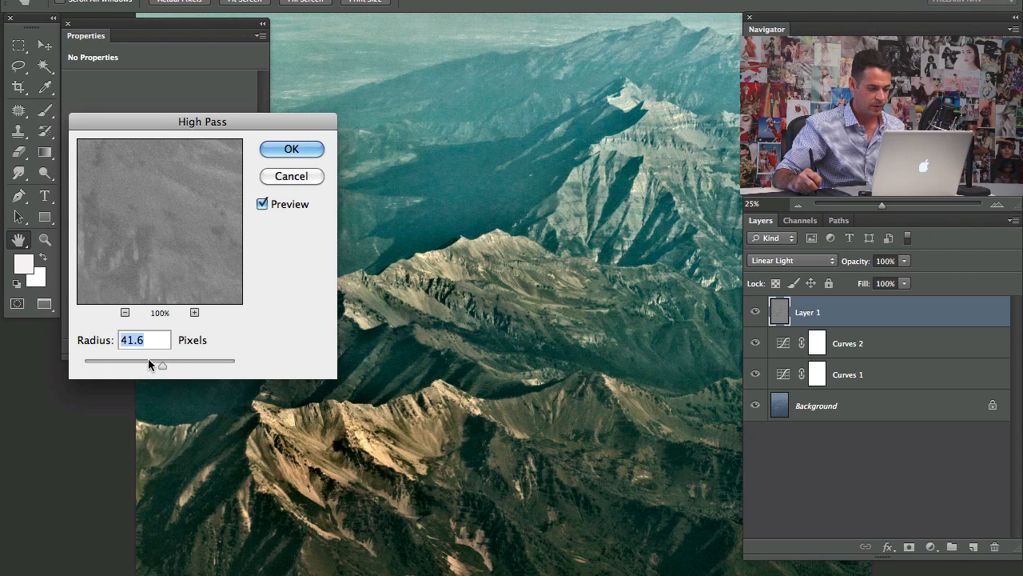
pyautogui.moveTo(163, 365); pyautogui.dragTo(115, 364)
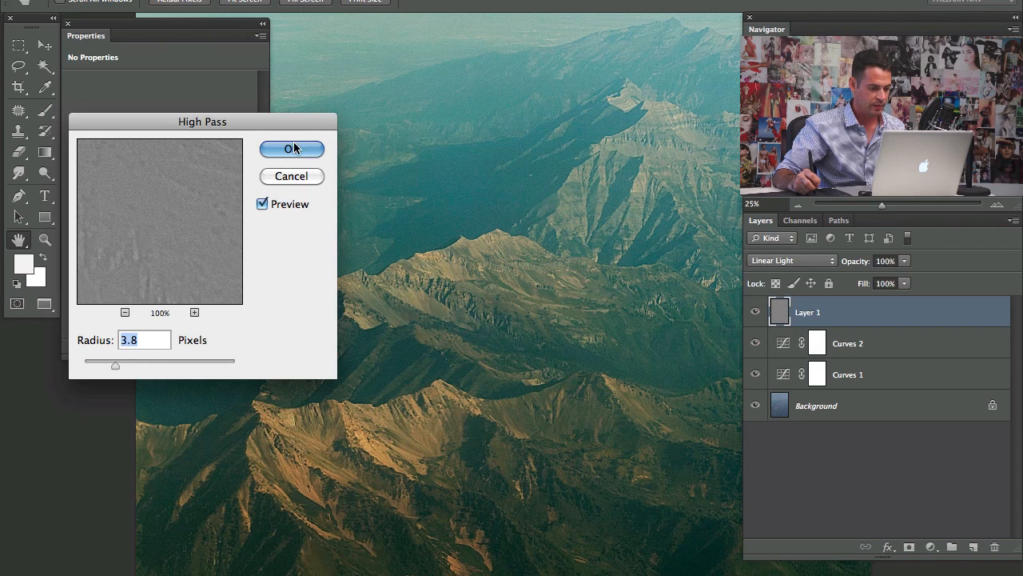
pyautogui.click(291, 149)
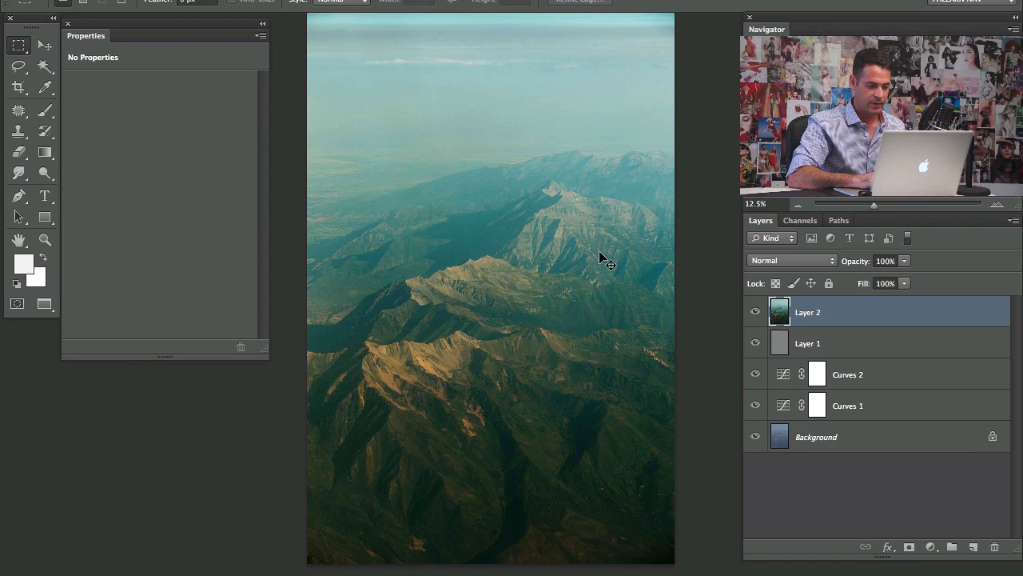
# - Set Layer 2's blend mode to Linear Light and enter a value of 59
pyautogui.click(791, 259)
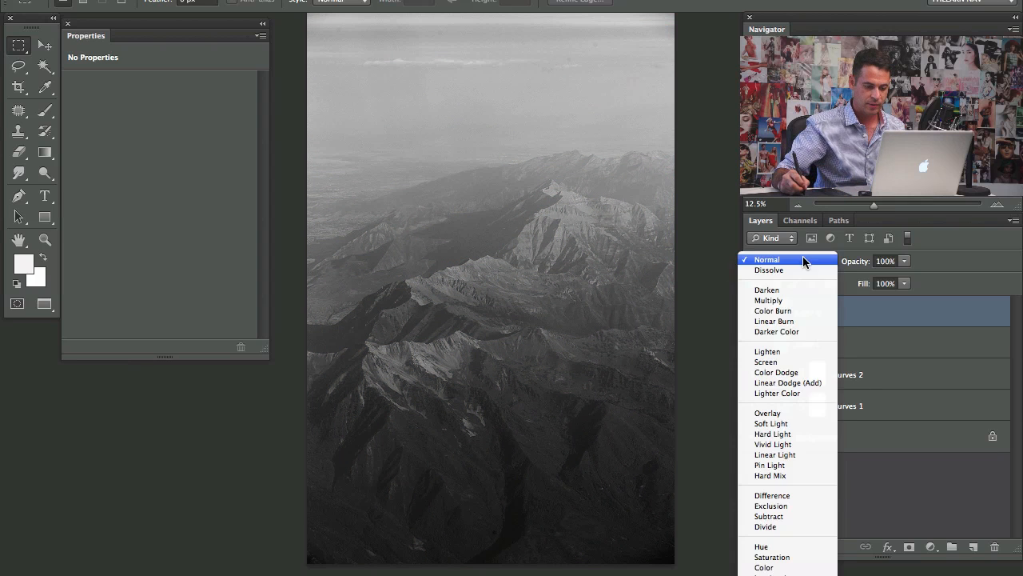
pyautogui.click(773, 454)
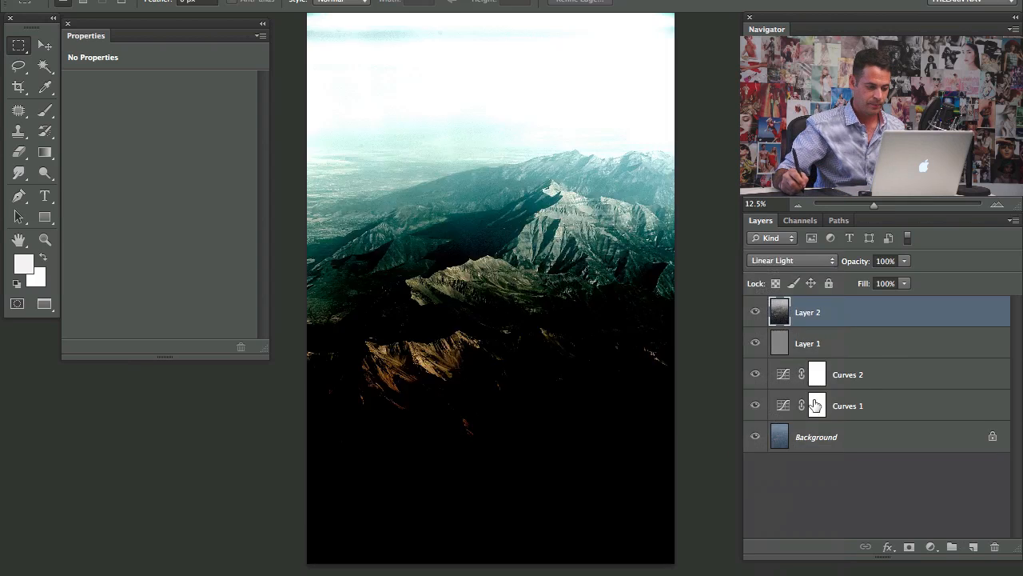
pyautogui.write('59')
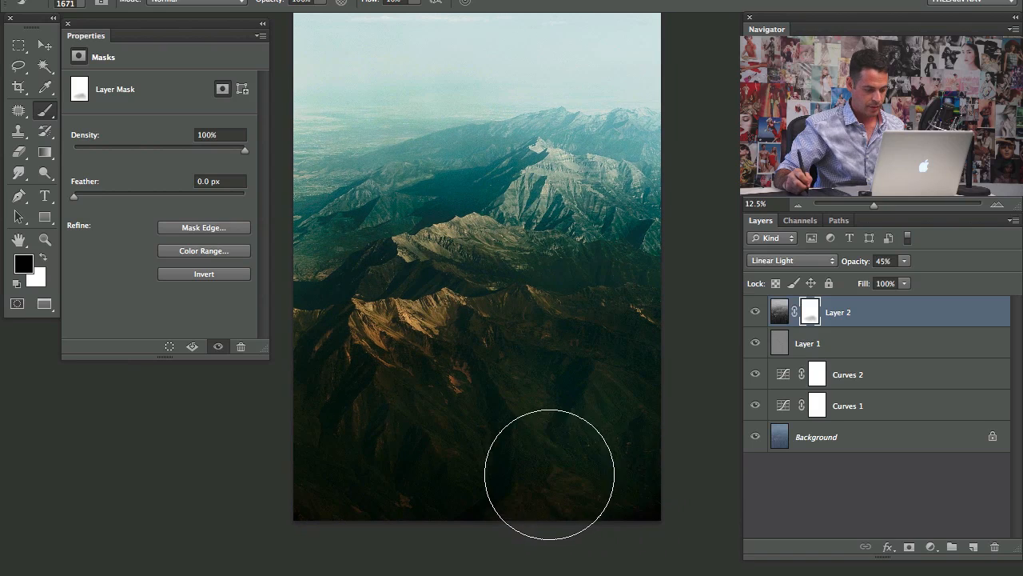
pyautogui.moveTo(371, 511)
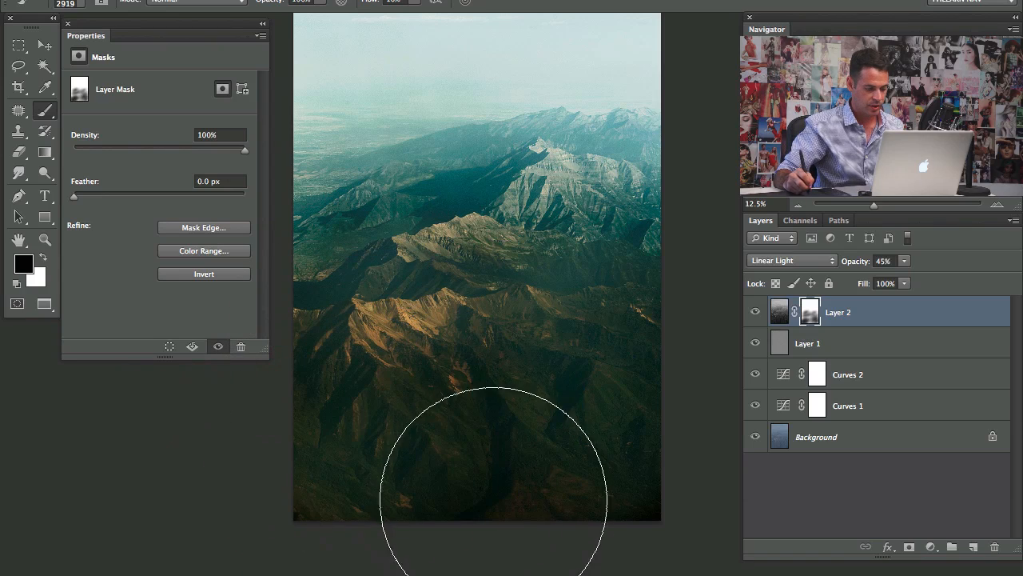
pyautogui.moveTo(528, 272)
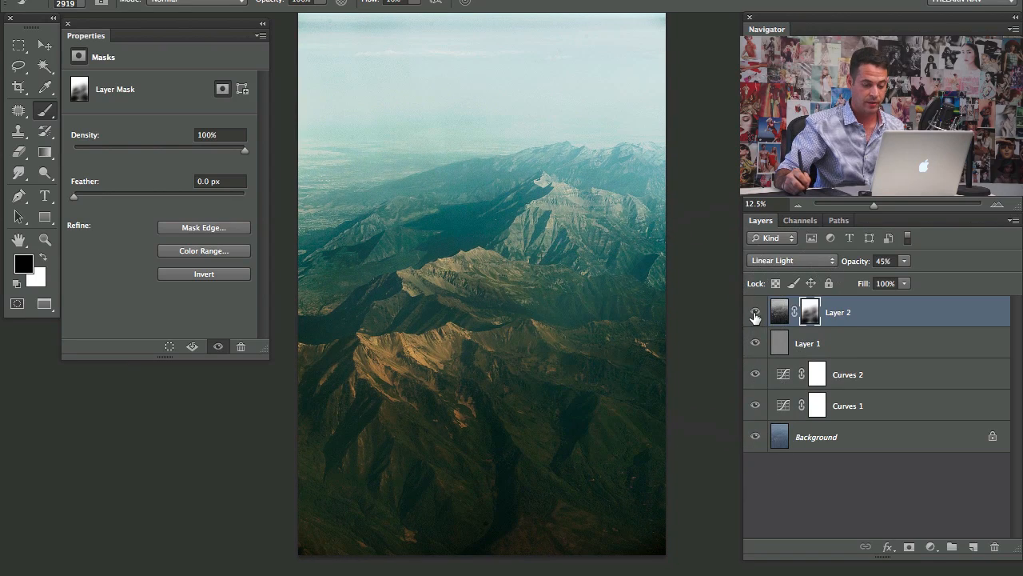
# - Toggle Layer 2's visibility to compare, then show only the original Background photo
pyautogui.click(755, 312)
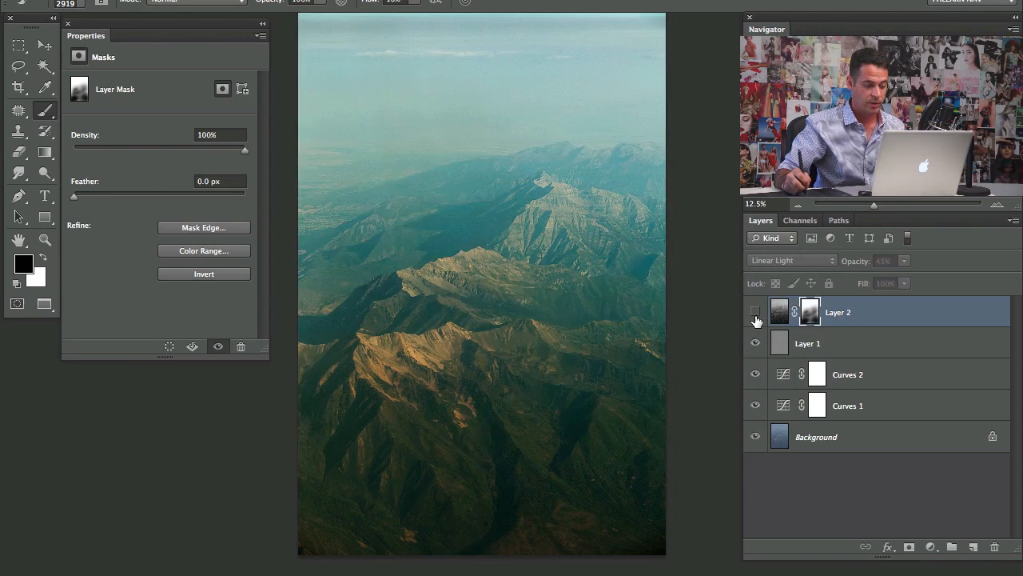
pyautogui.click(755, 311)
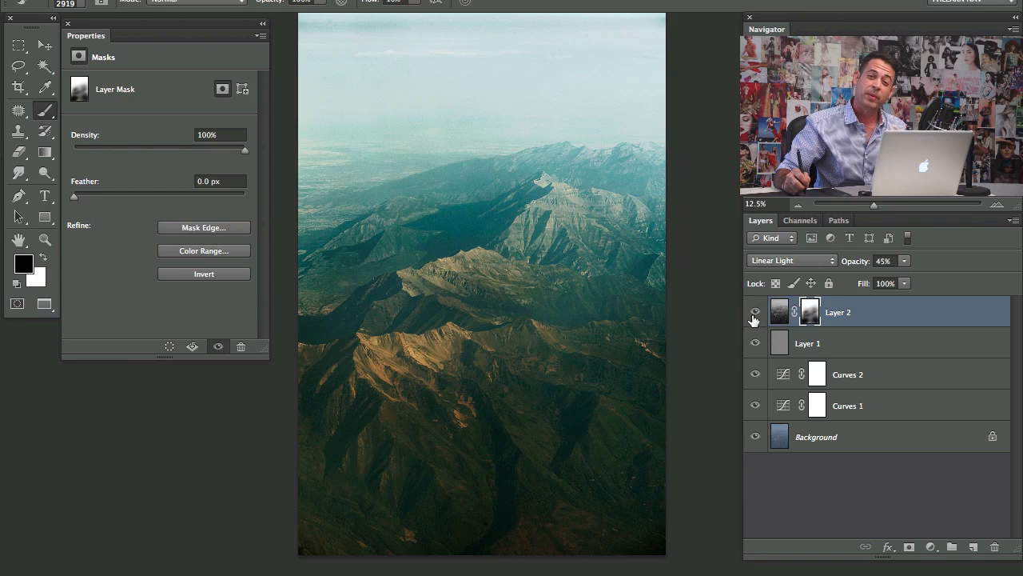
pyautogui.moveTo(632, 216)
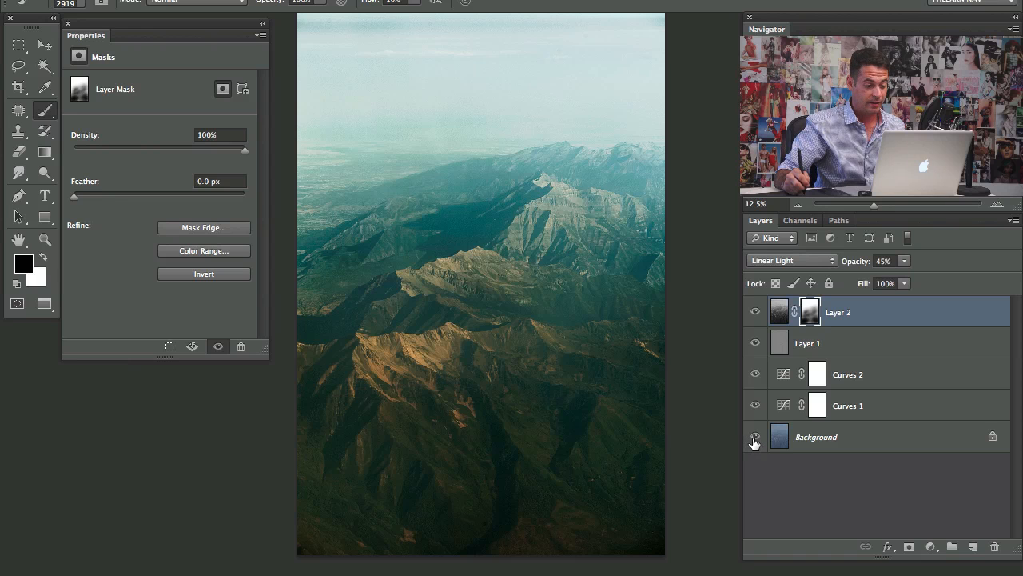
pyautogui.click(755, 436)
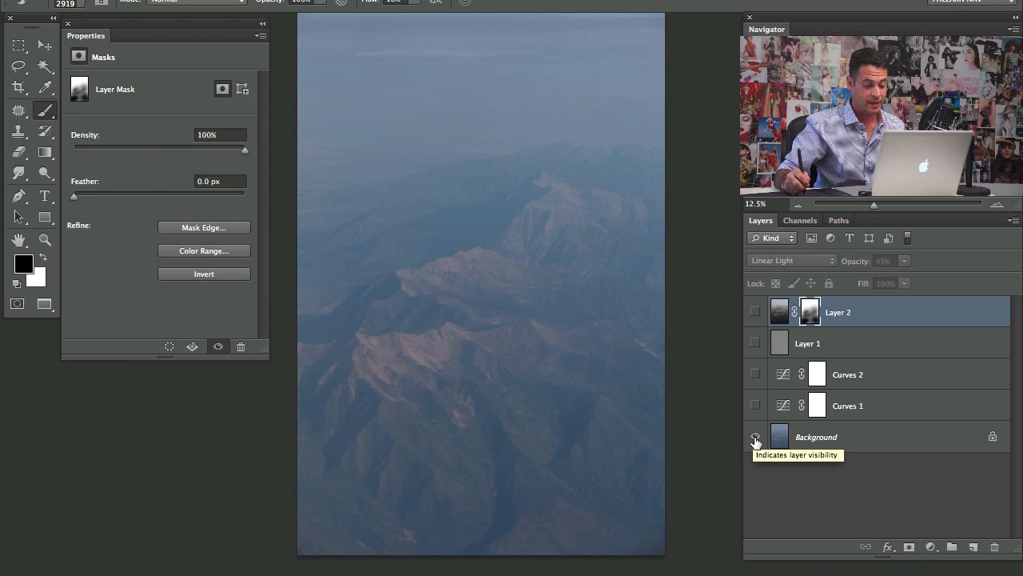